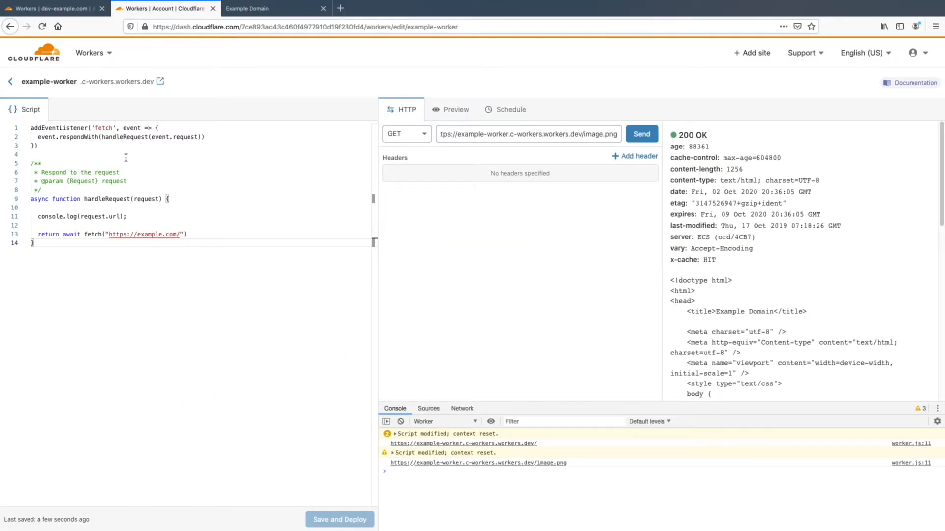
Highlight handleRequest, respondWith and the console.log line while reviewing the worker script
double_click(103, 128)
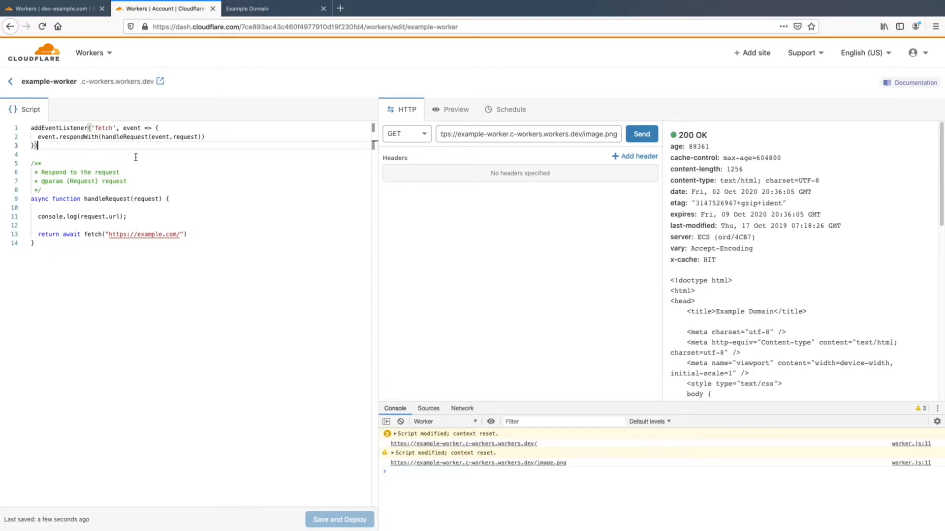
mouse_move(118, 136)
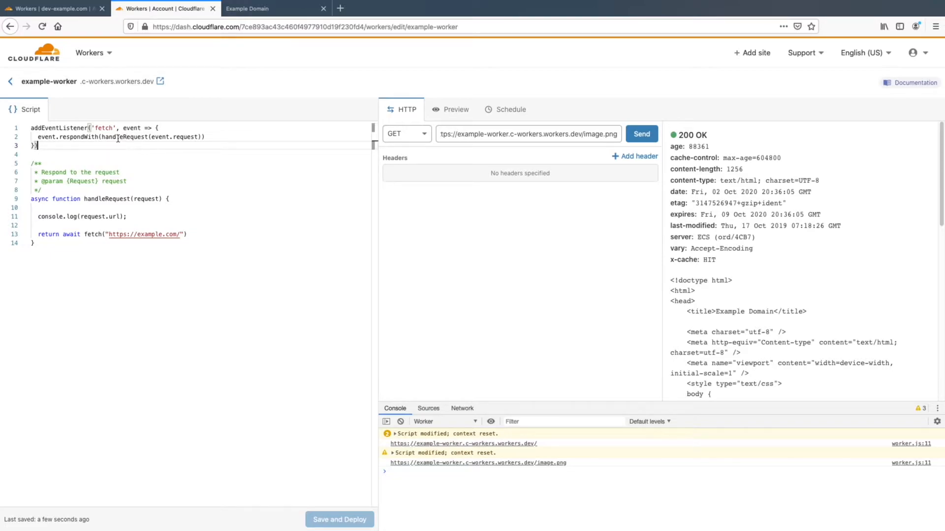
double_click(184, 137)
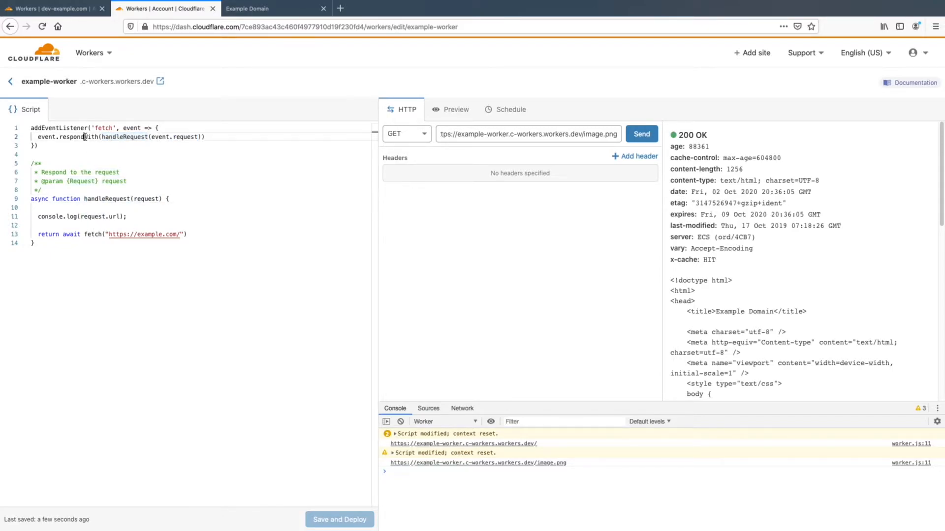
double_click(79, 137)
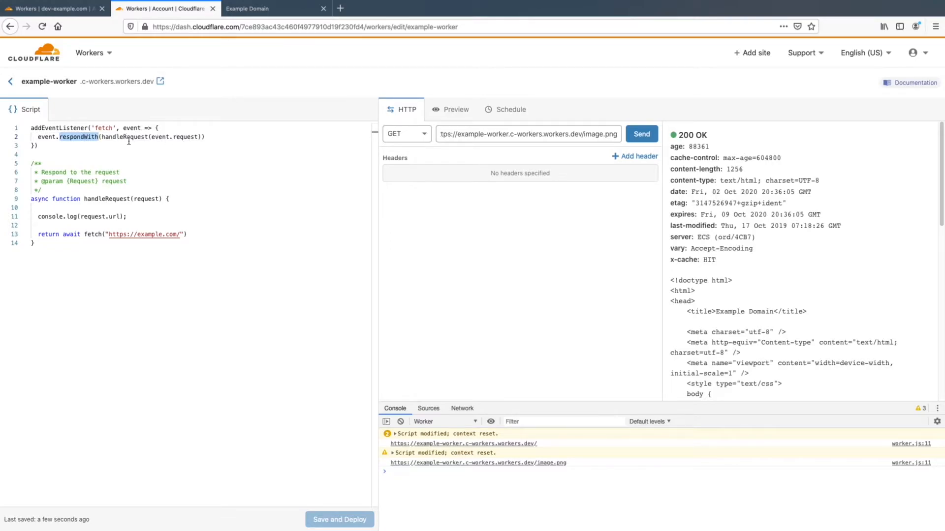
mouse_move(146, 205)
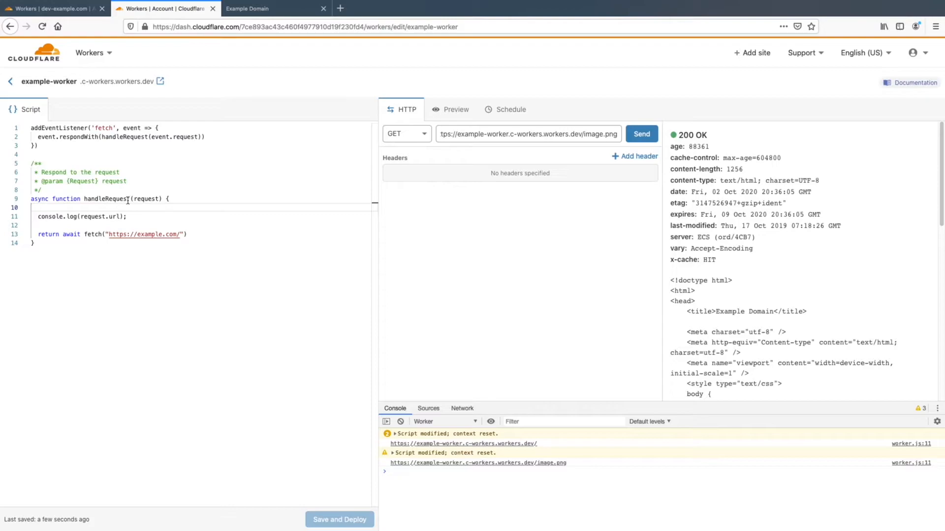
triple_click(82, 217)
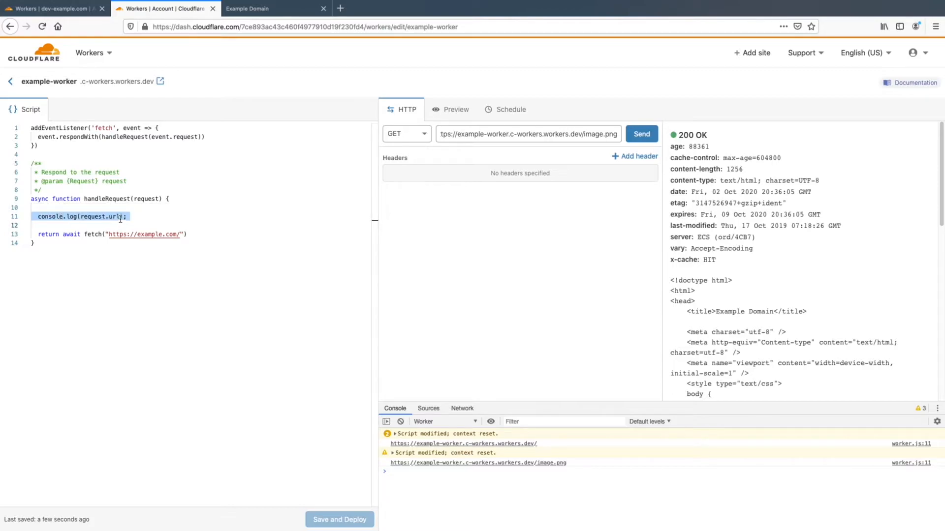
click(120, 234)
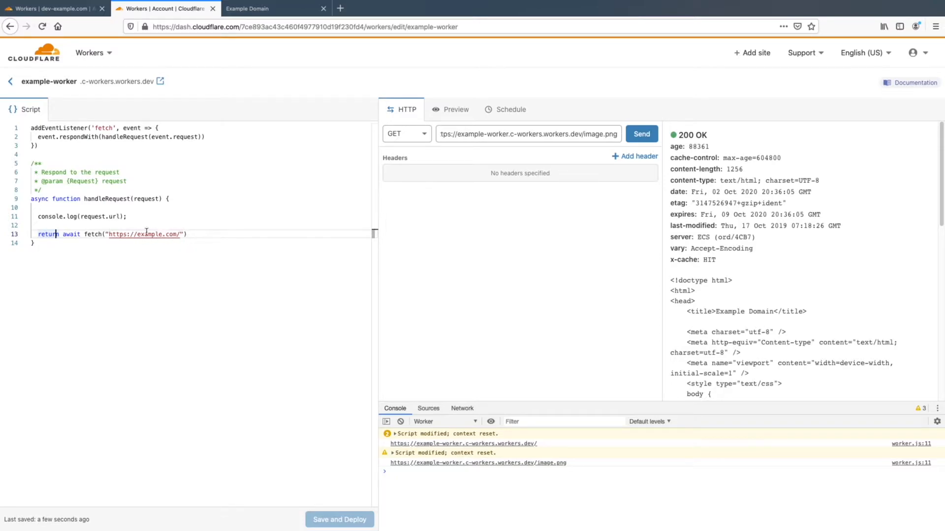
mouse_move(304, 229)
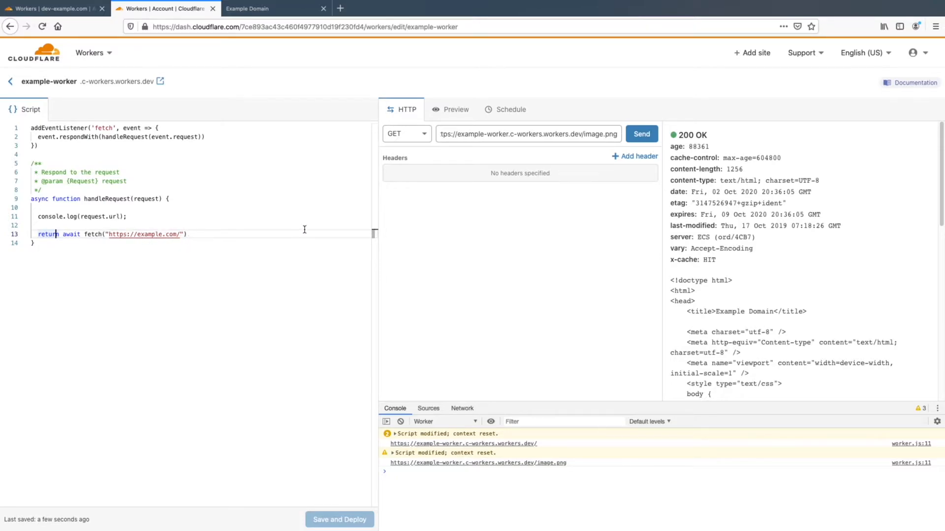
Send test requests for image.png then image.jpg, logging both URLs with 200 OK
click(527, 134)
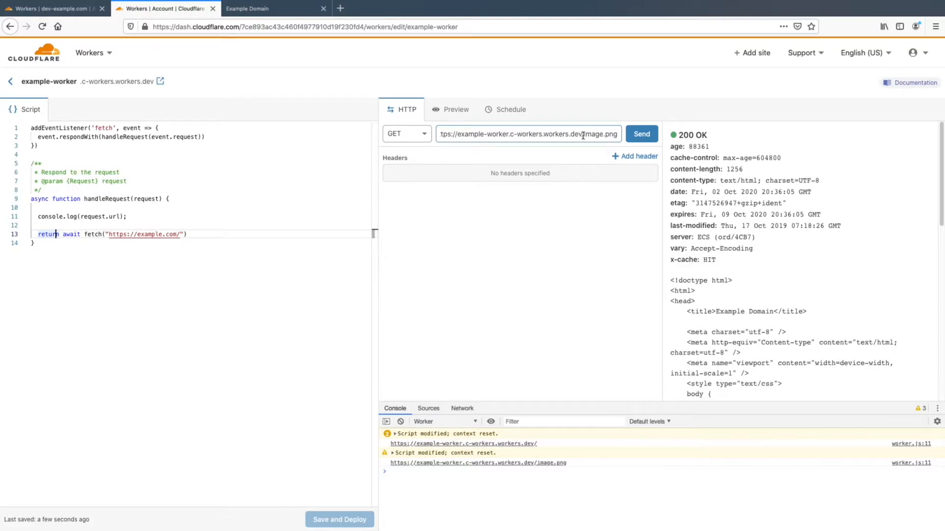
click(640, 133)
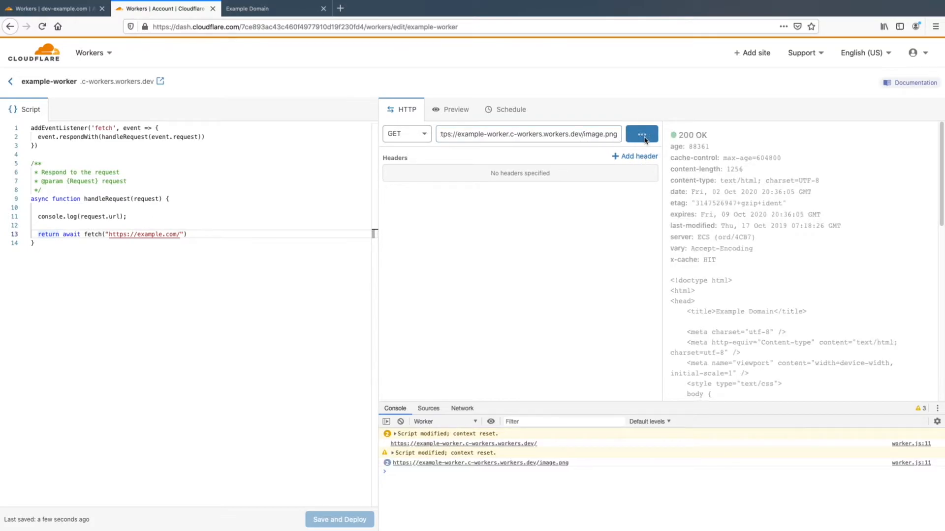
click(641, 134)
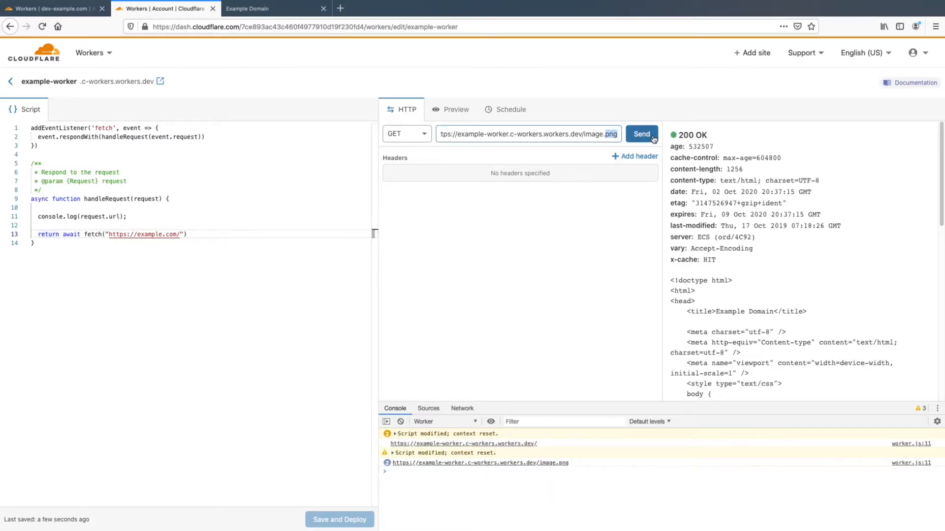
click(641, 134)
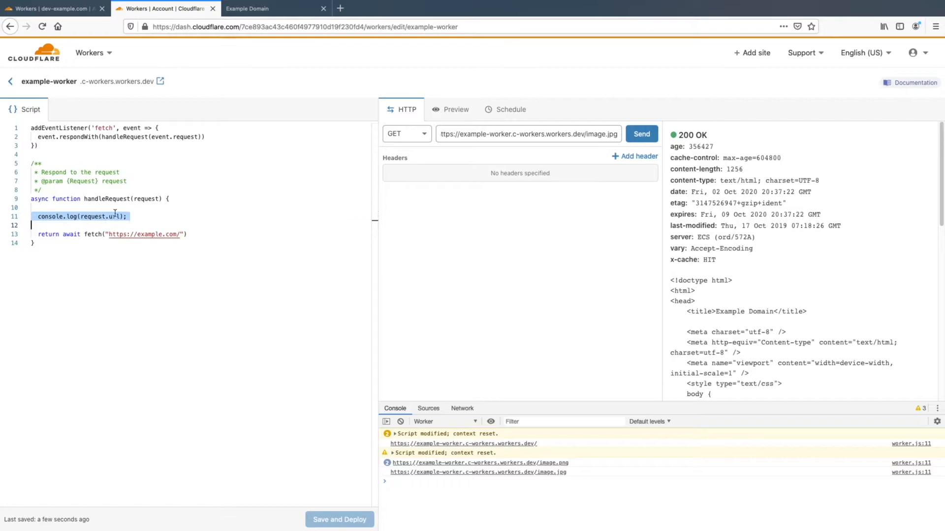
mouse_move(145, 235)
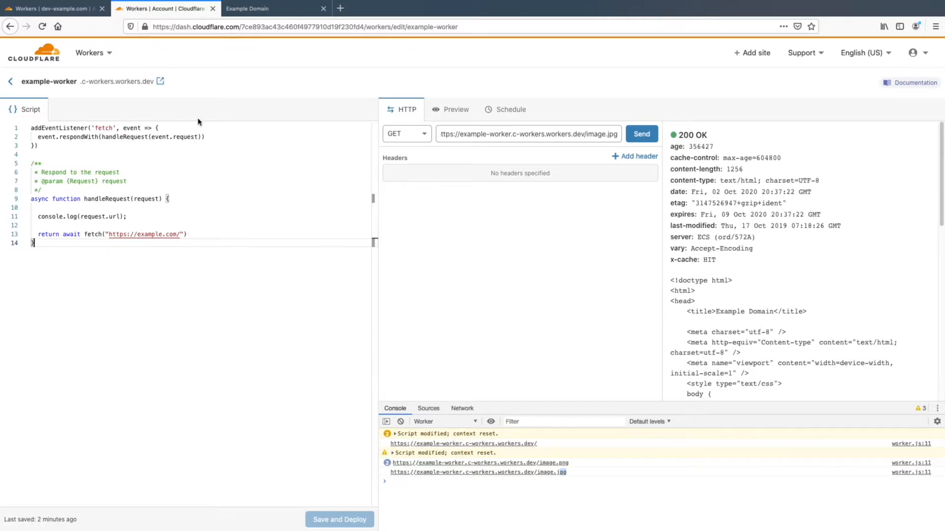
Review the dev-example.com route to example-worker via the Add route form, cancel it, and load dev-example.com
click(51, 8)
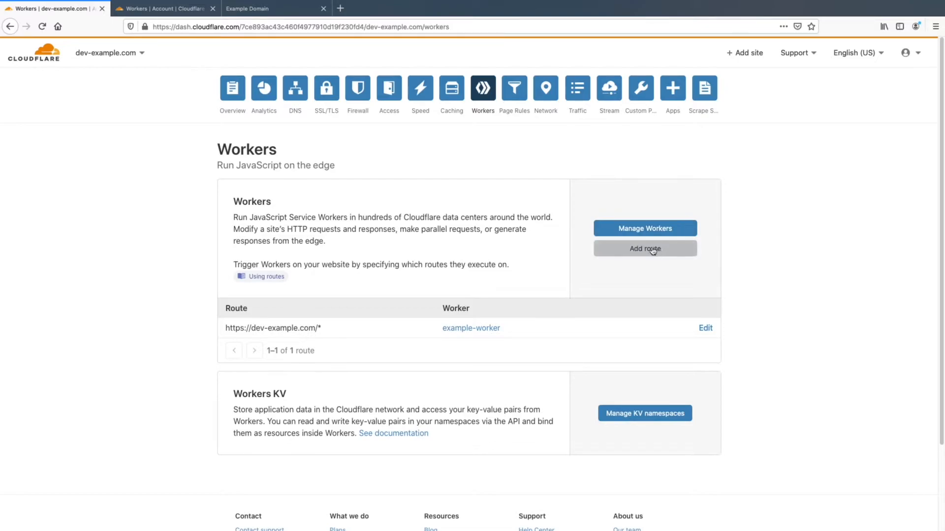
click(644, 248)
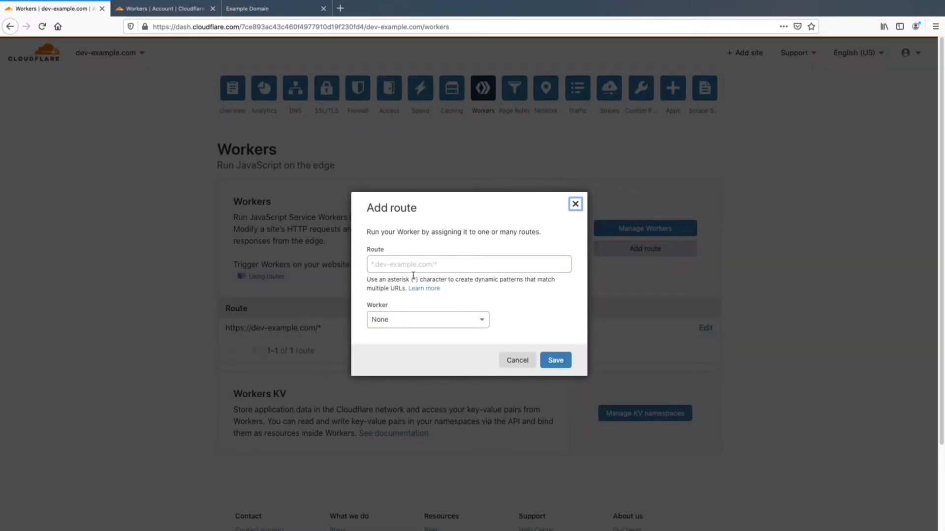
click(468, 264)
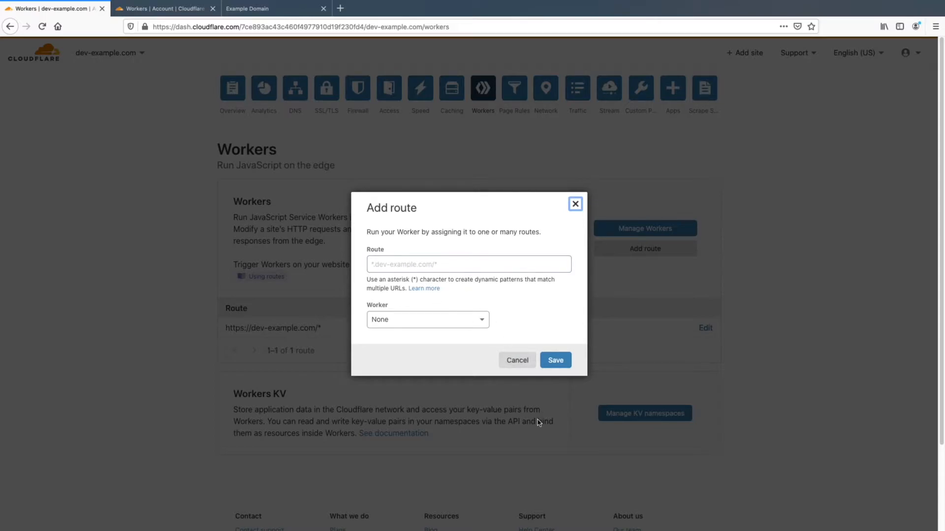
click(555, 360)
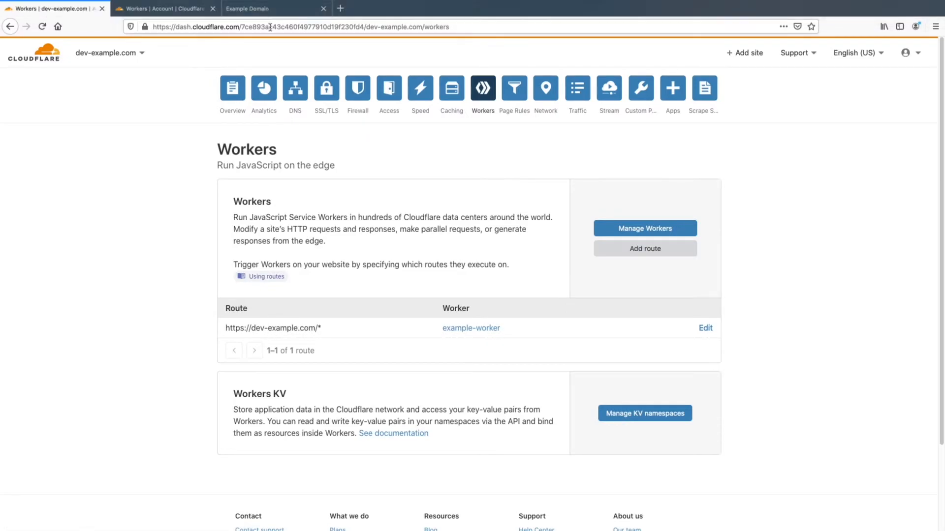
click(265, 9)
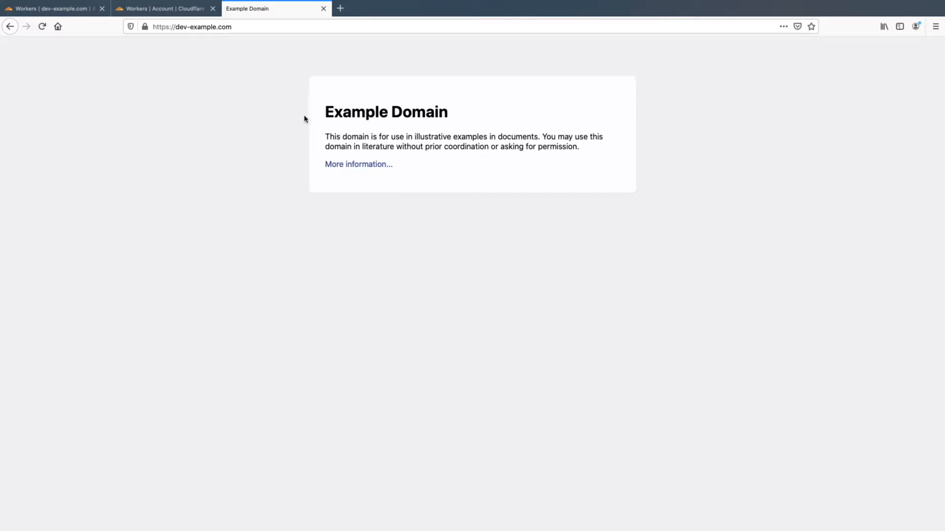
click(162, 9)
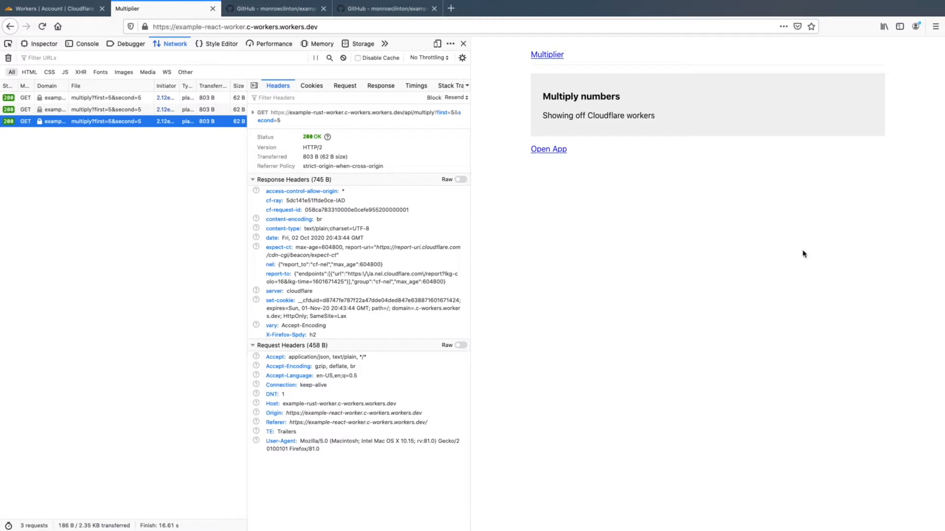
mouse_move(607, 172)
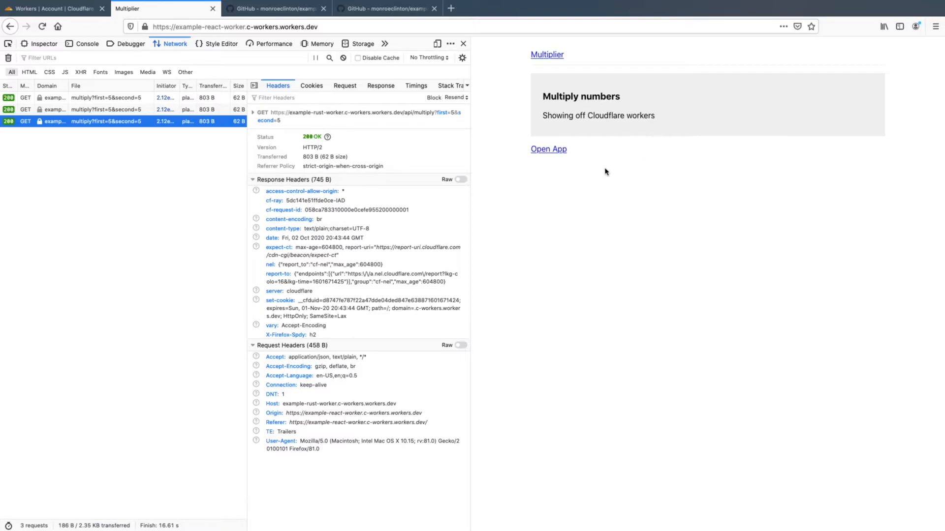
mouse_move(587, 131)
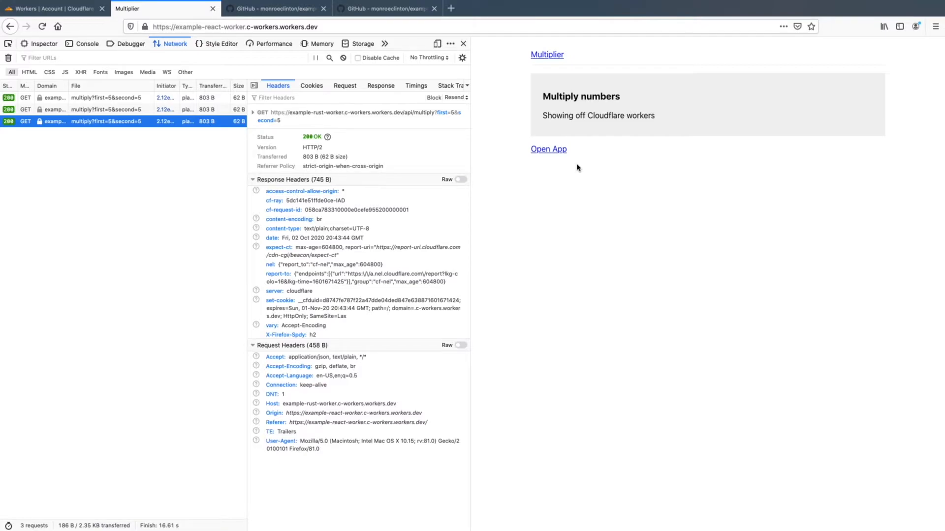
Multiply 5 by 5 in the Multiplier app for a result of 25 and check the example-rust-worker request host
click(548, 149)
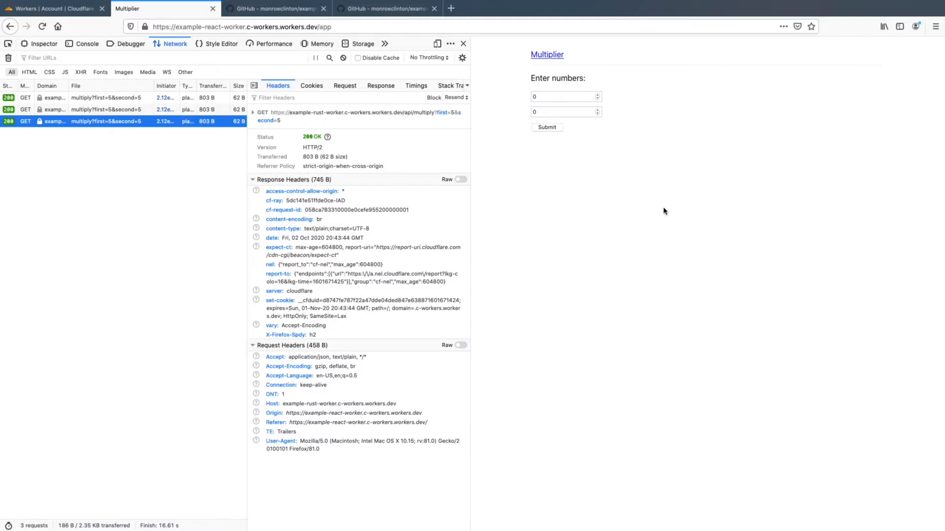
click(560, 97)
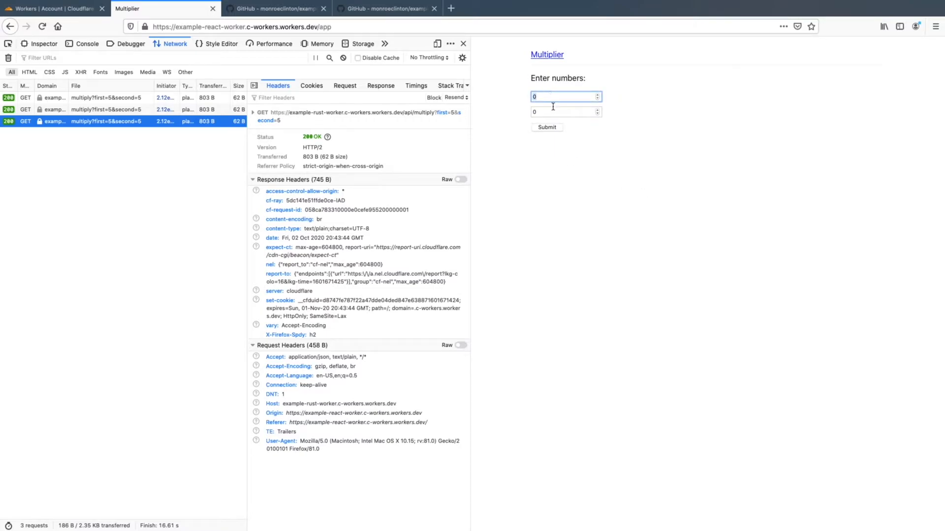
click(545, 127)
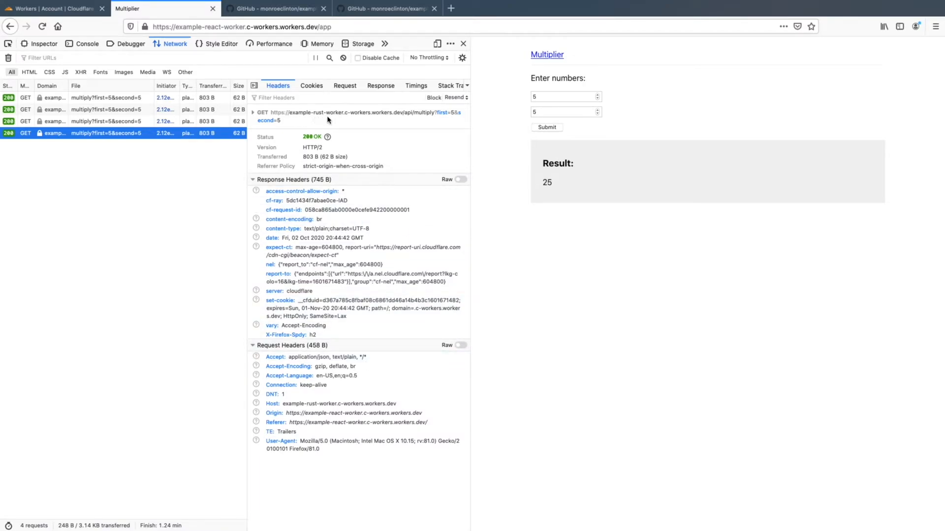
mouse_move(345, 125)
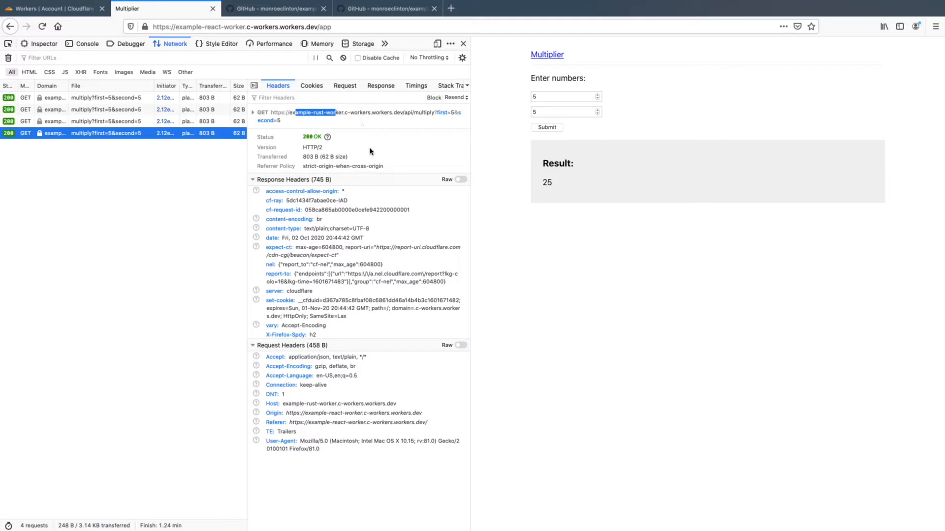
click(386, 9)
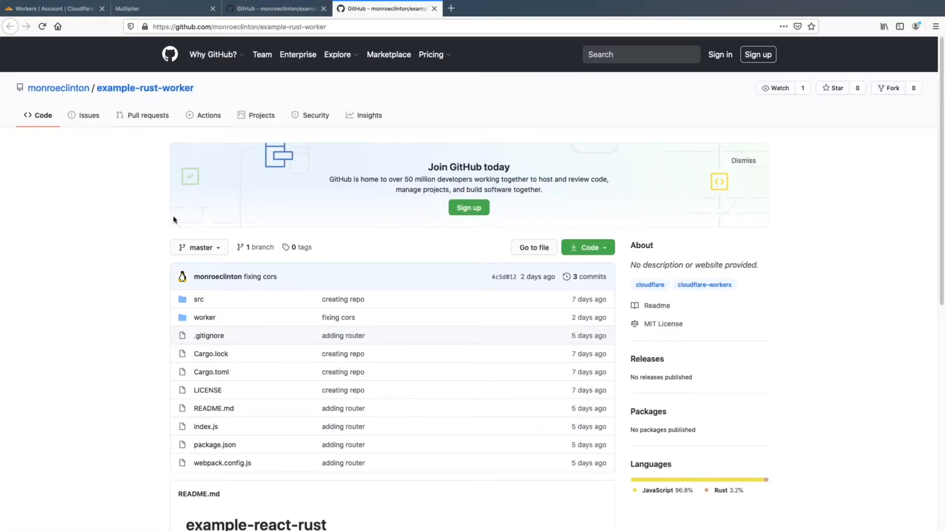
Browse the example-rust-worker src folder, then open the Wrangler link from the README in a new tab
click(338, 54)
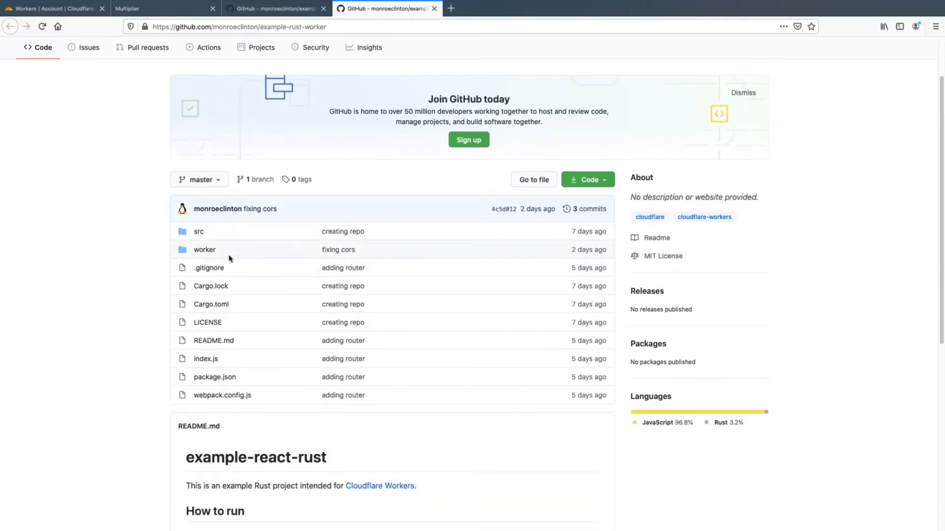
click(198, 231)
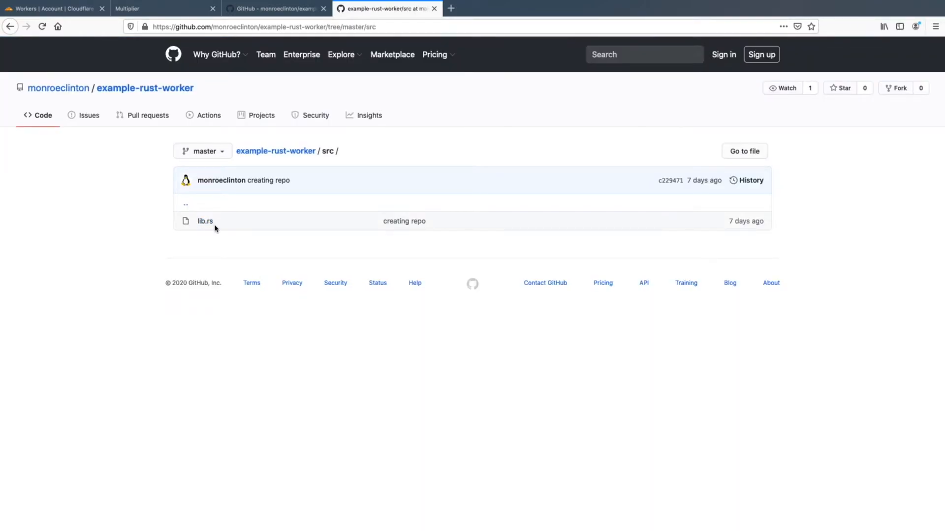
click(205, 222)
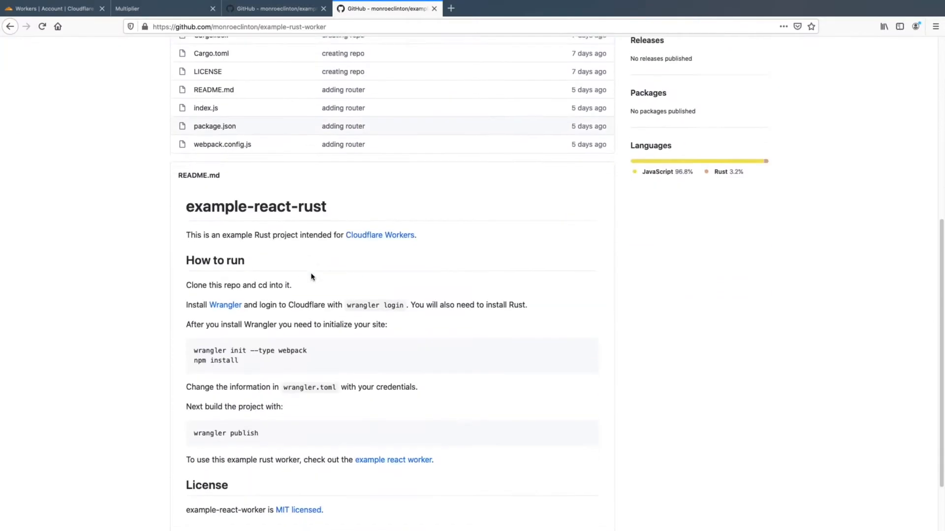
scroll(down, 3)
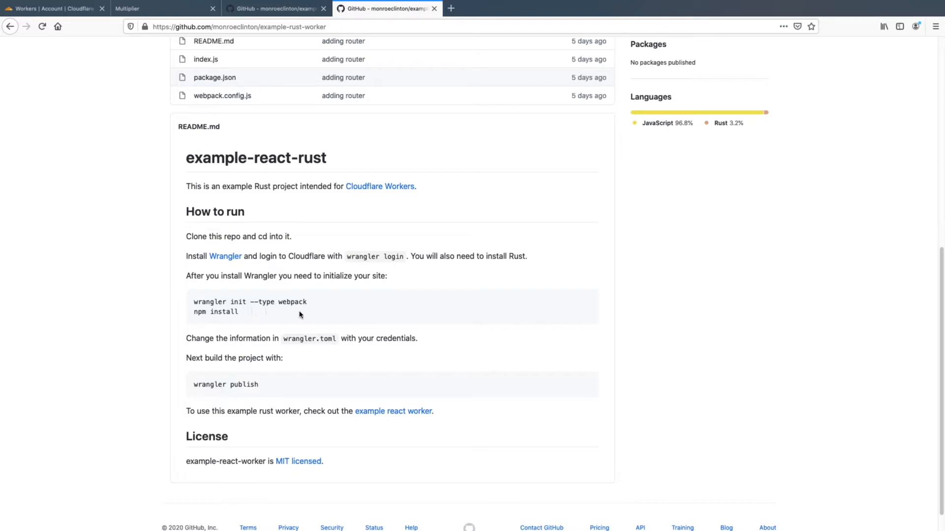
click(226, 256)
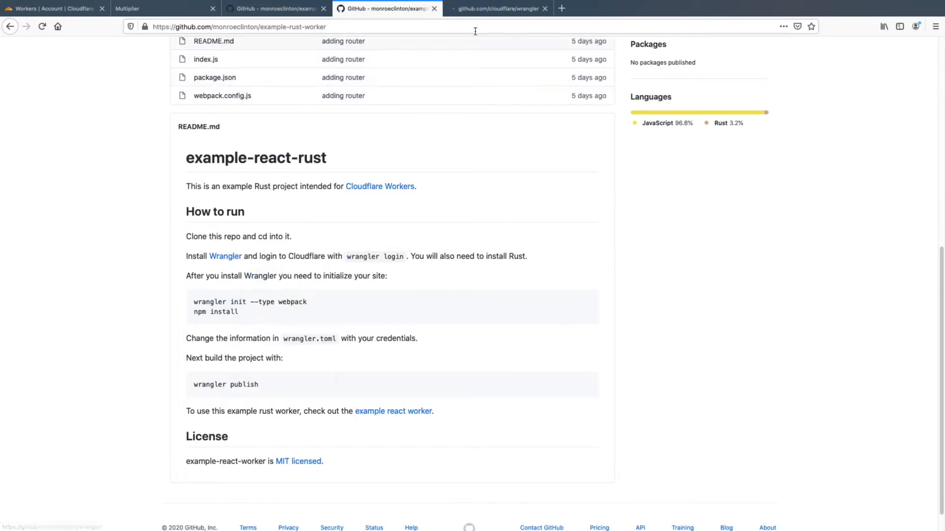
click(497, 9)
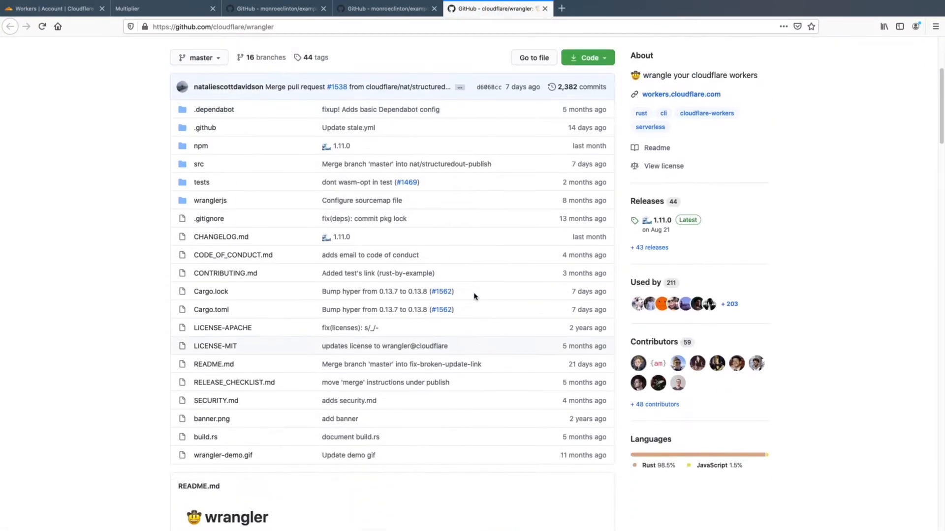
scroll(down, 3)
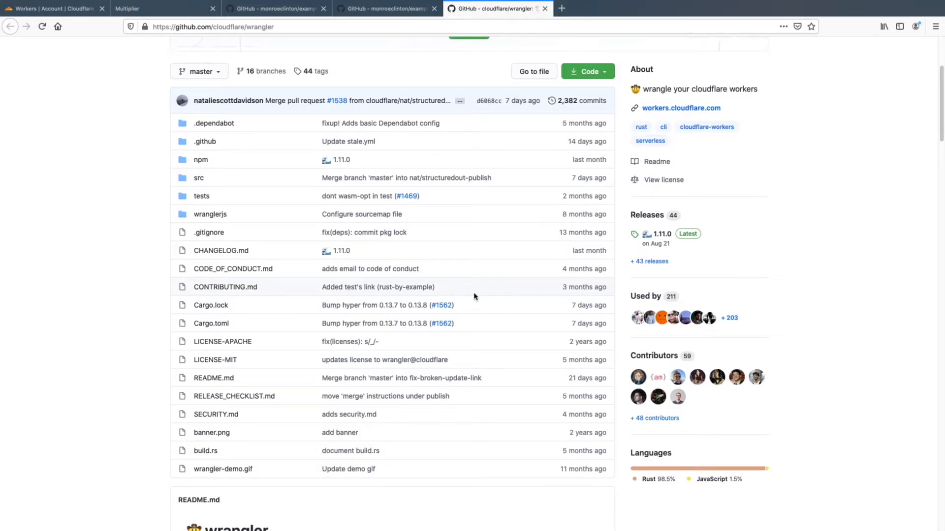
scroll(down, 3)
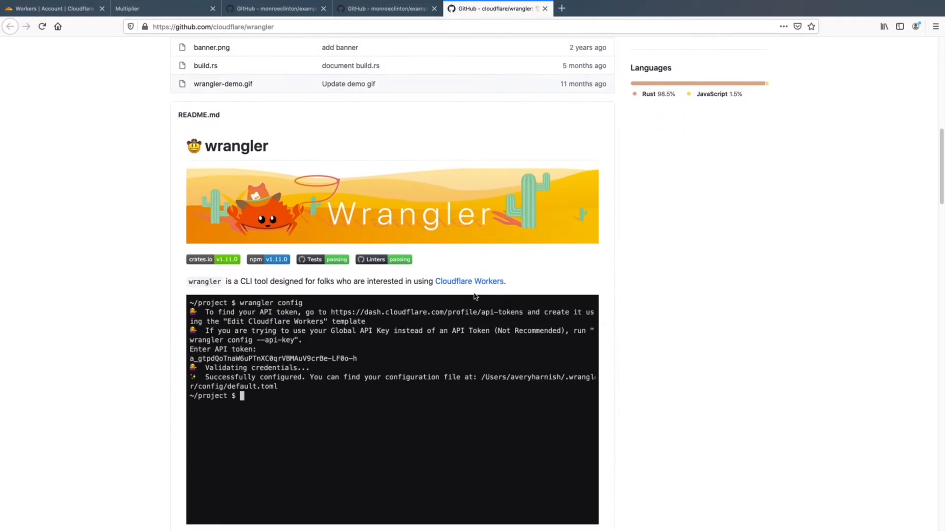
text(wrangler generate new-worker)
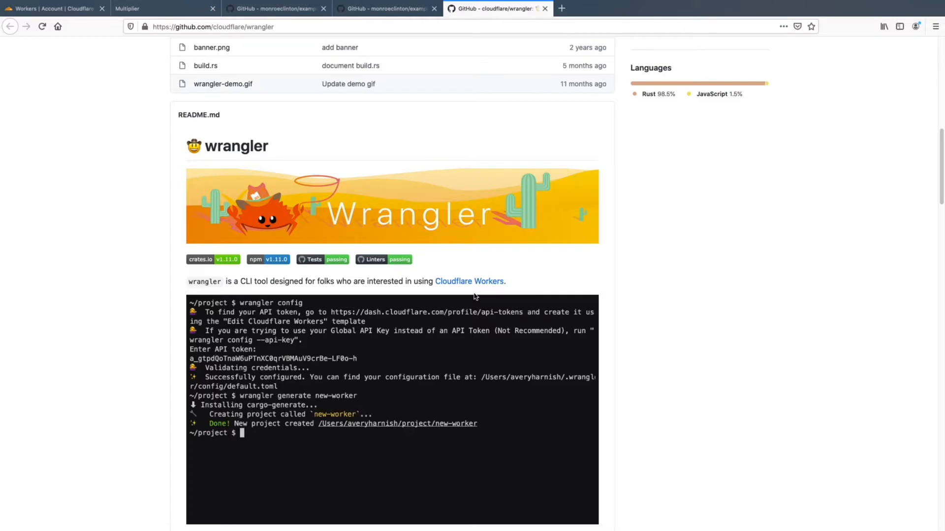
text(cd new-worker)
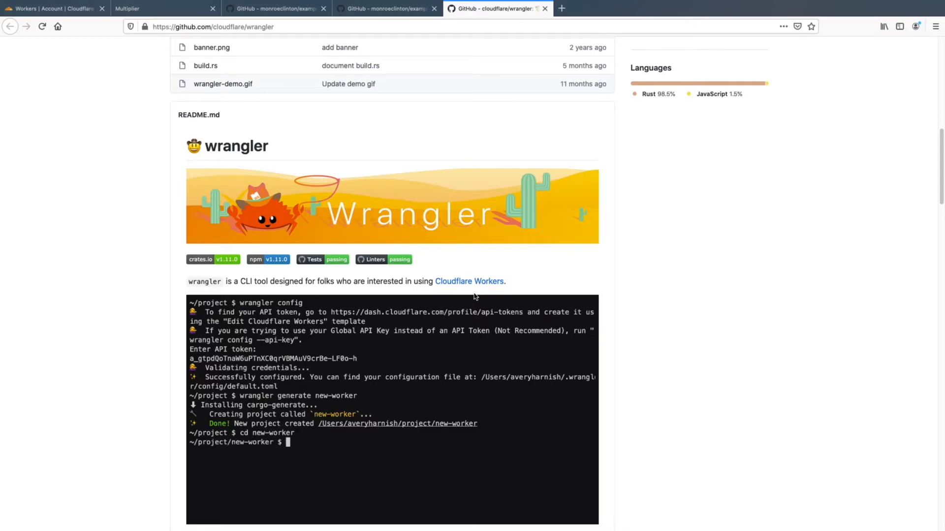
text(wrangler preview)
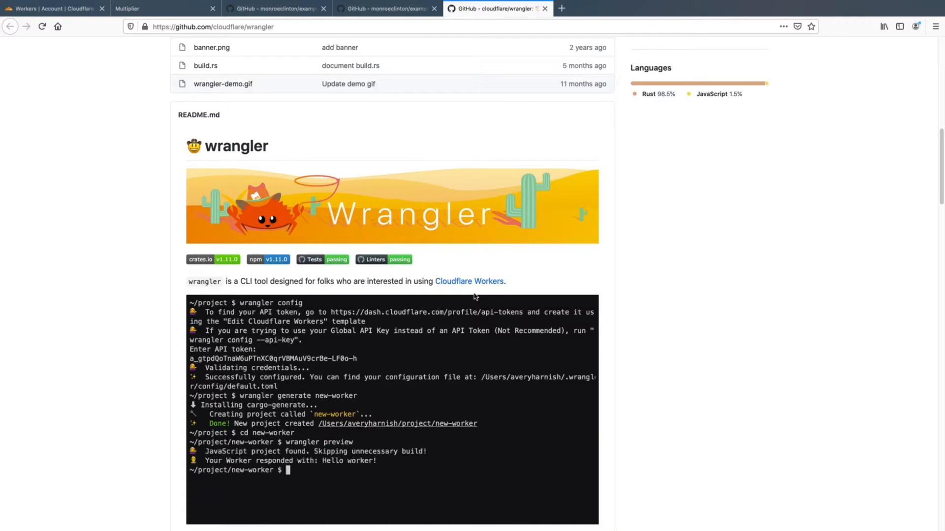
text(exit)
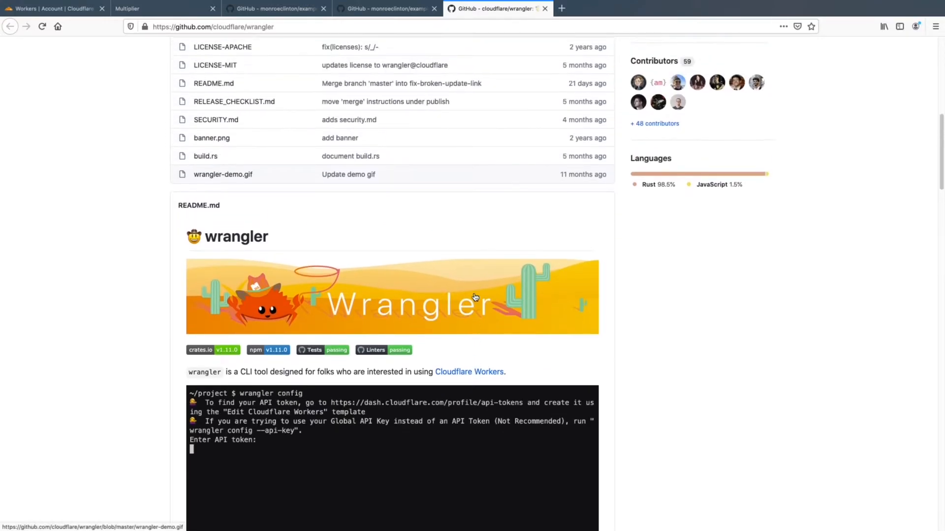
scroll(down, 3)
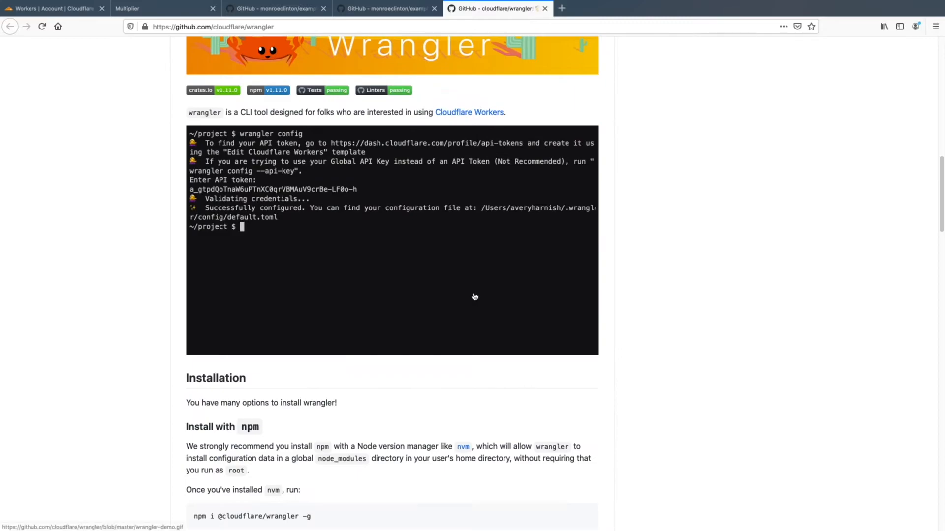
click(386, 9)
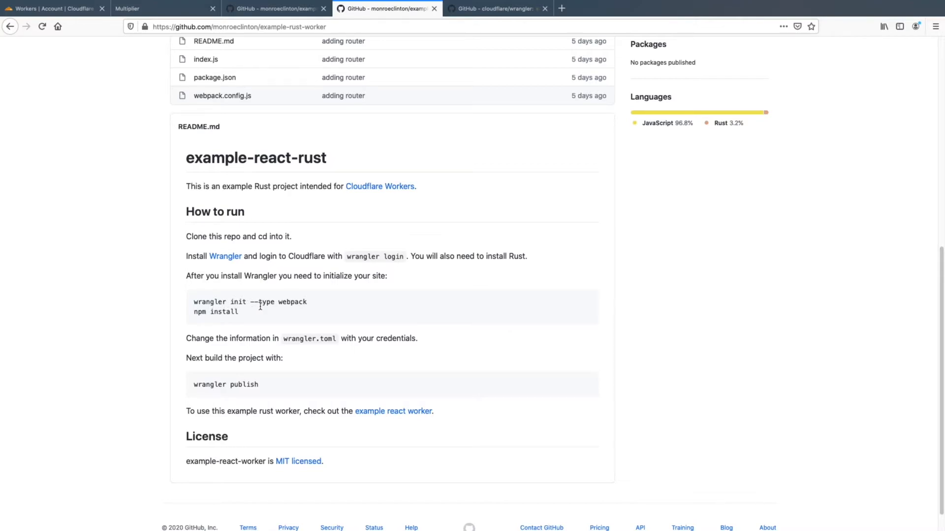
mouse_move(289, 305)
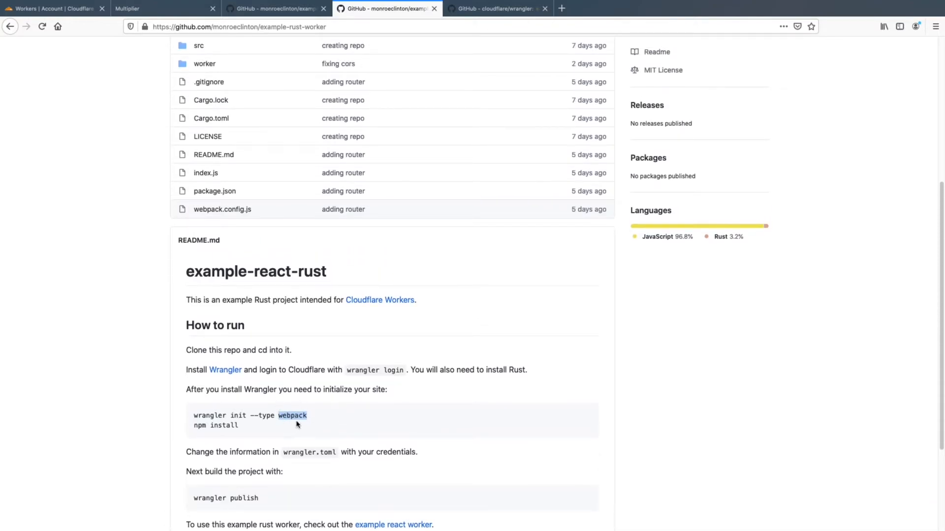
mouse_move(471, 229)
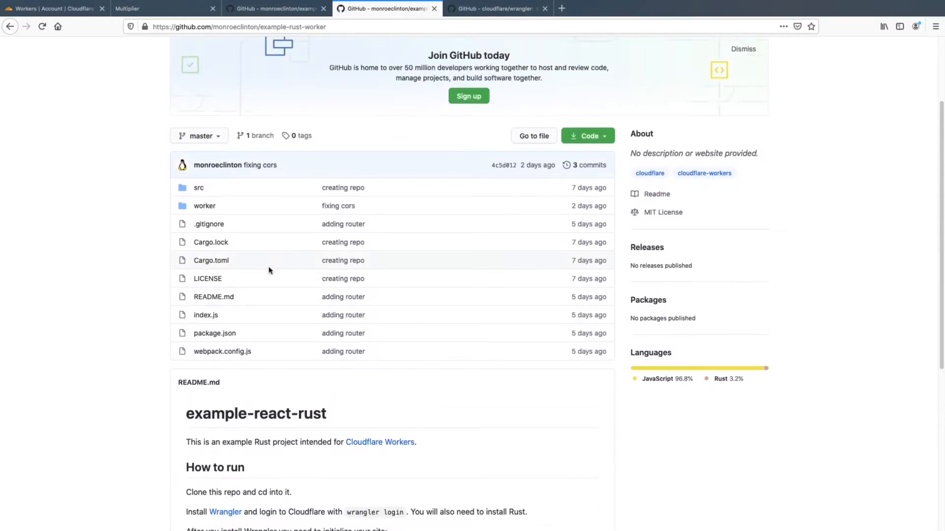
Open the worker folder listing router.js and worker.js
click(203, 206)
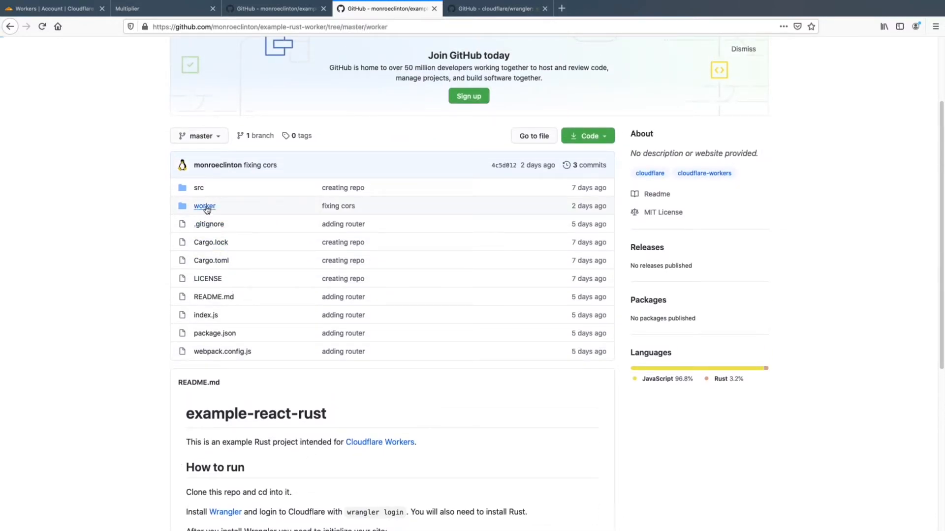
click(203, 206)
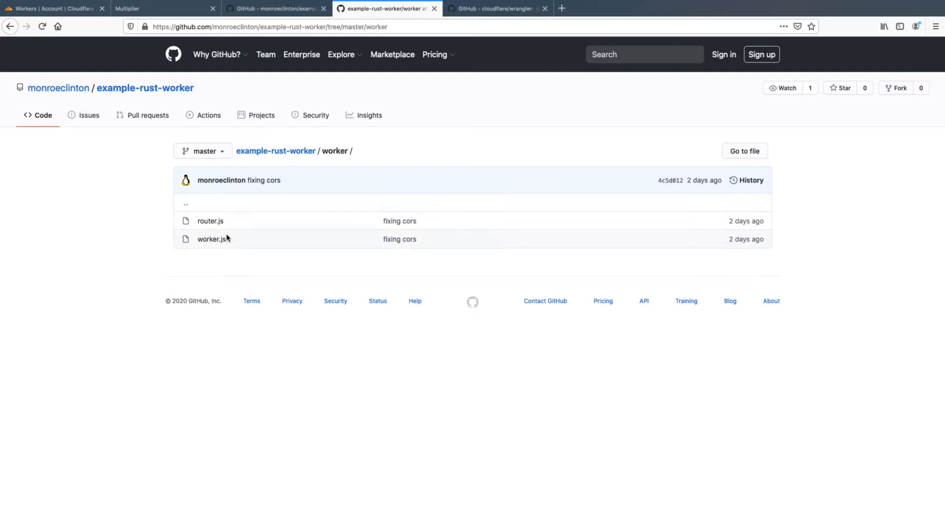
Read worker.js, highlighting the fetch event listener block and the router in handleRequest
click(213, 239)
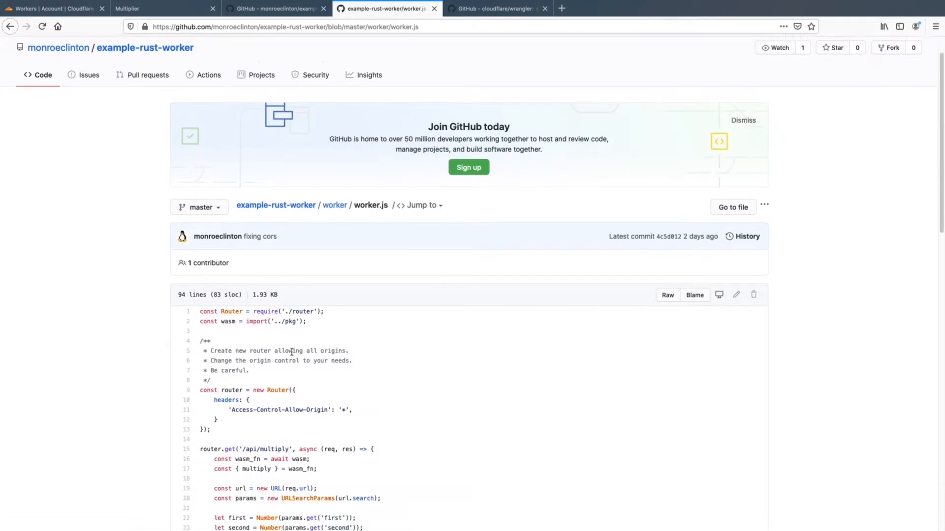
scroll(down, 3)
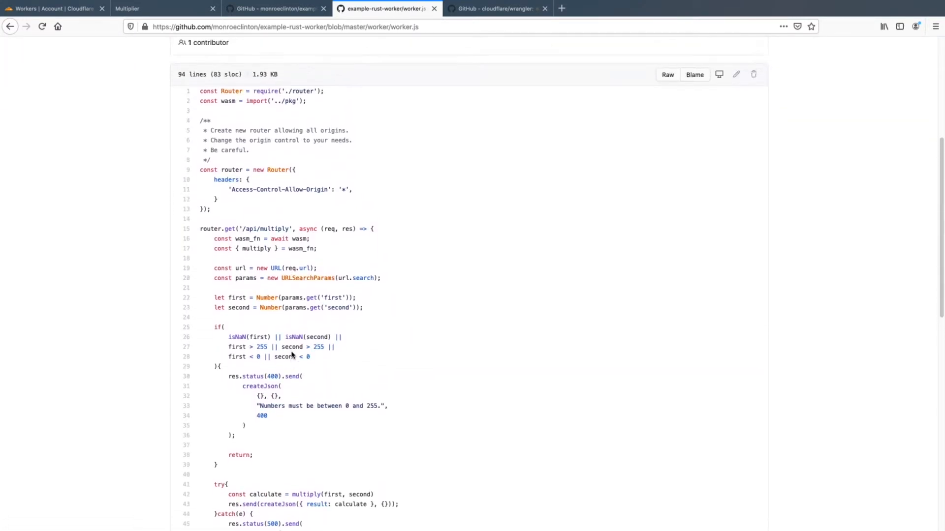
scroll(down, 3)
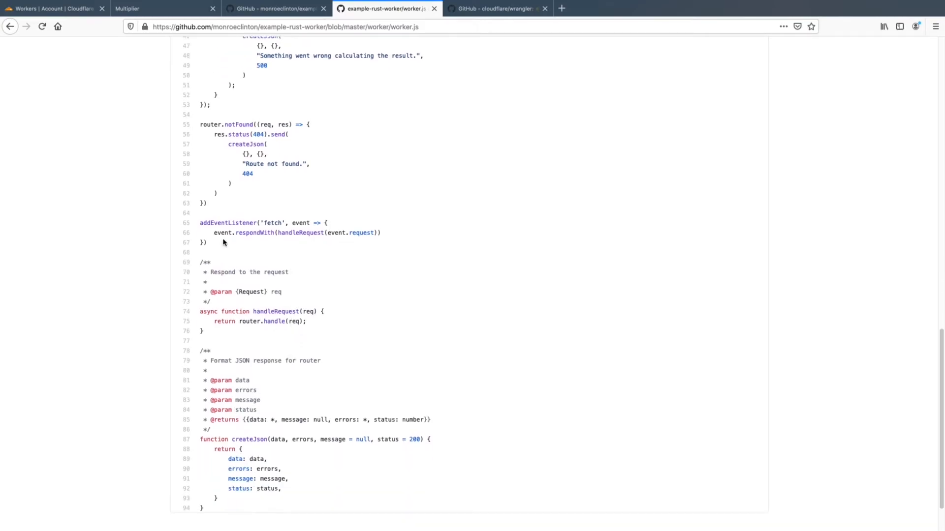
drag(200, 222, 206, 242)
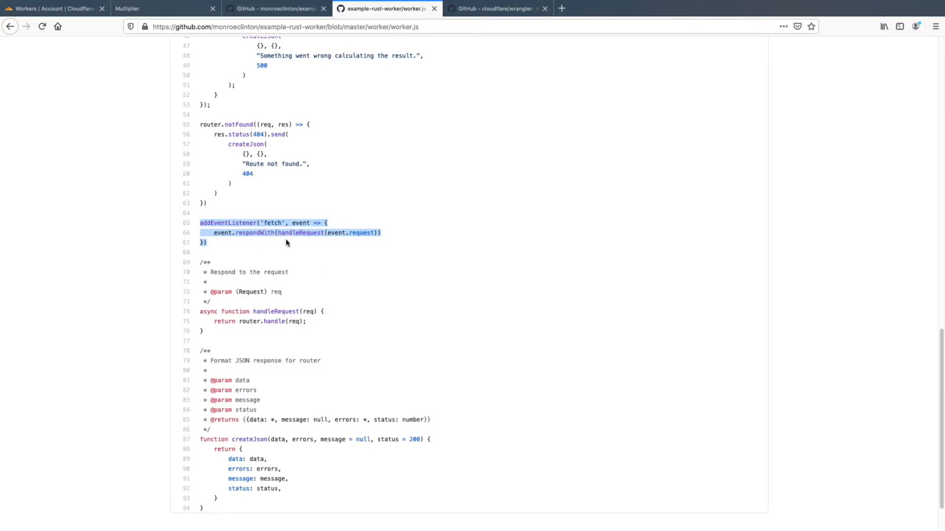
scroll(down, 3)
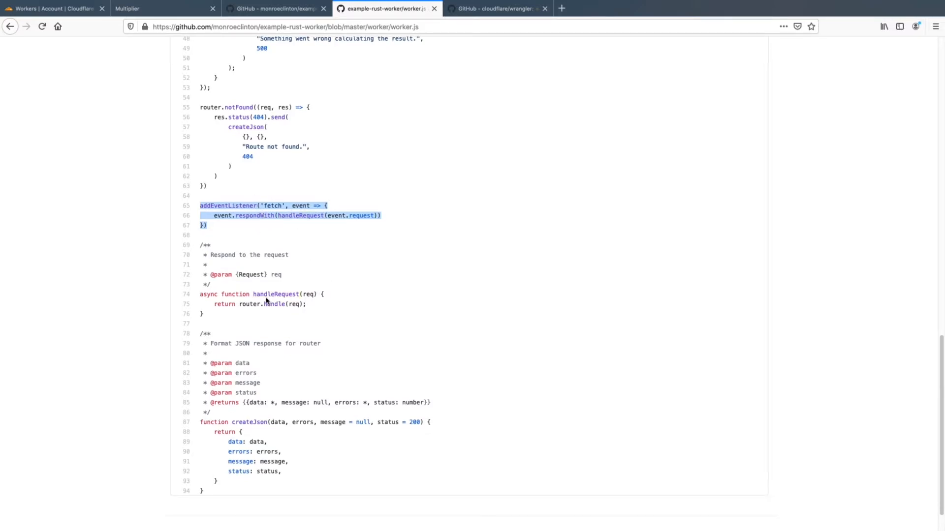
double_click(249, 304)
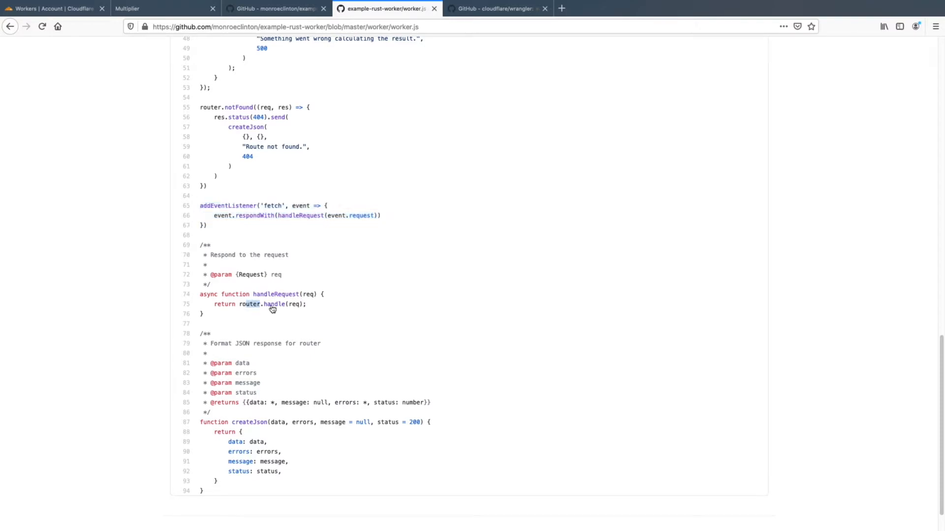
scroll(up, 3)
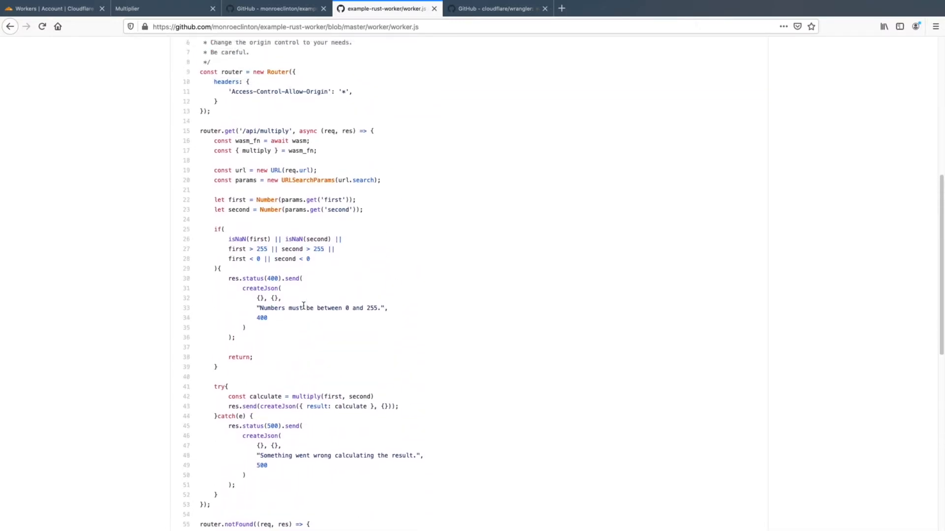
scroll(up, 3)
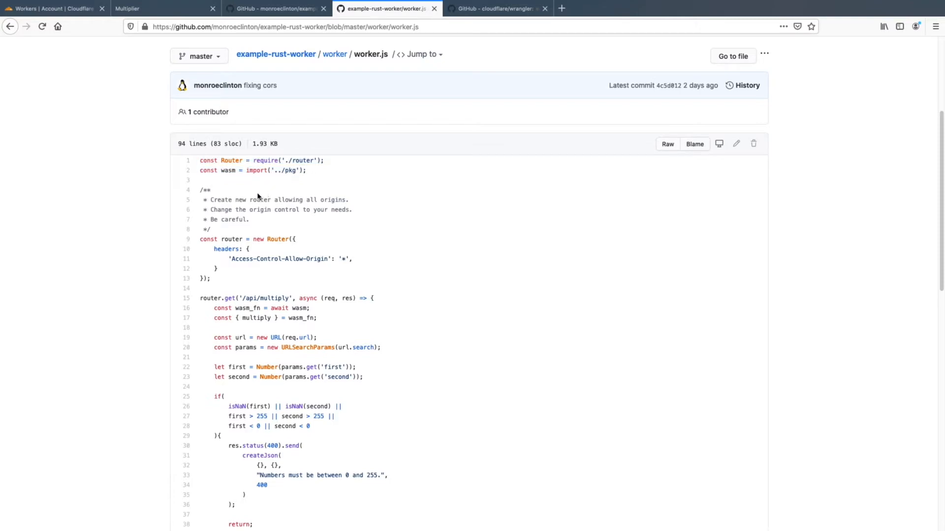
mouse_move(294, 309)
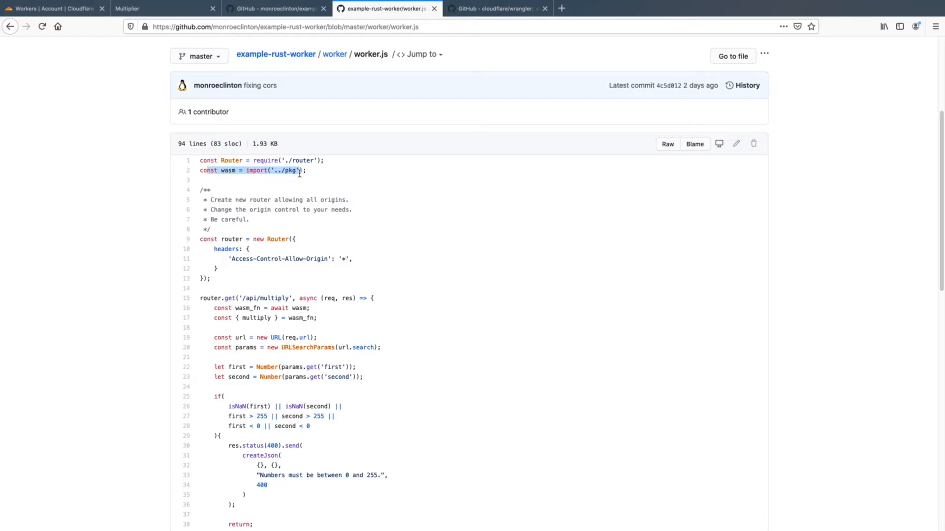
Scroll through the rest of worker.js and highlight part of the success response on line 43
scroll(down, 3)
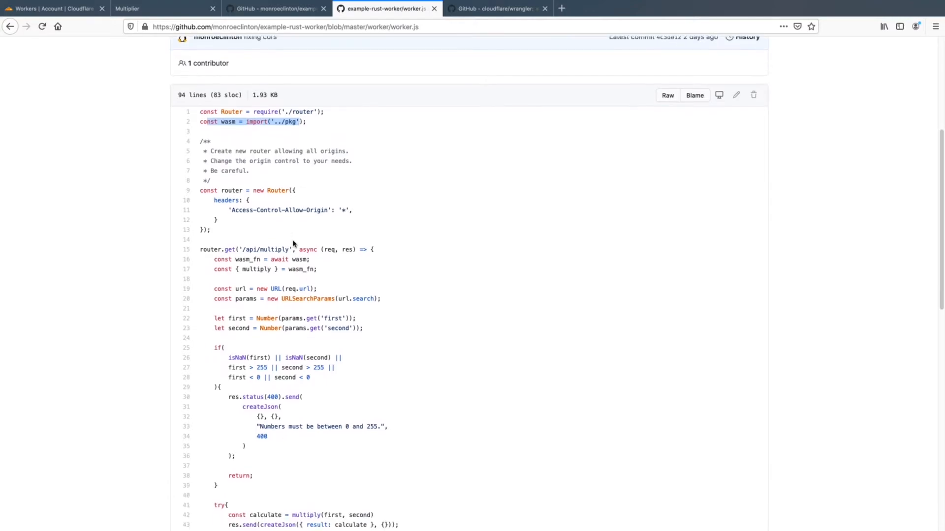
scroll(down, 3)
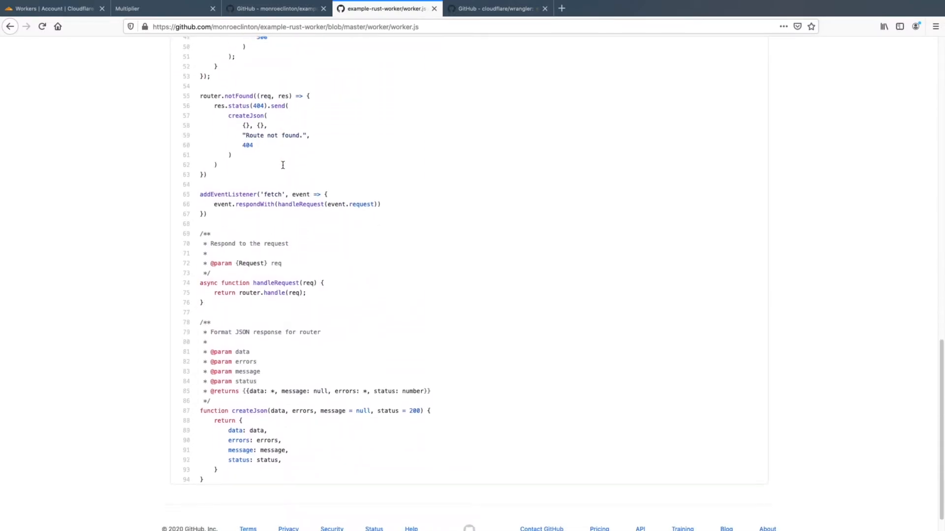
scroll(up, 3)
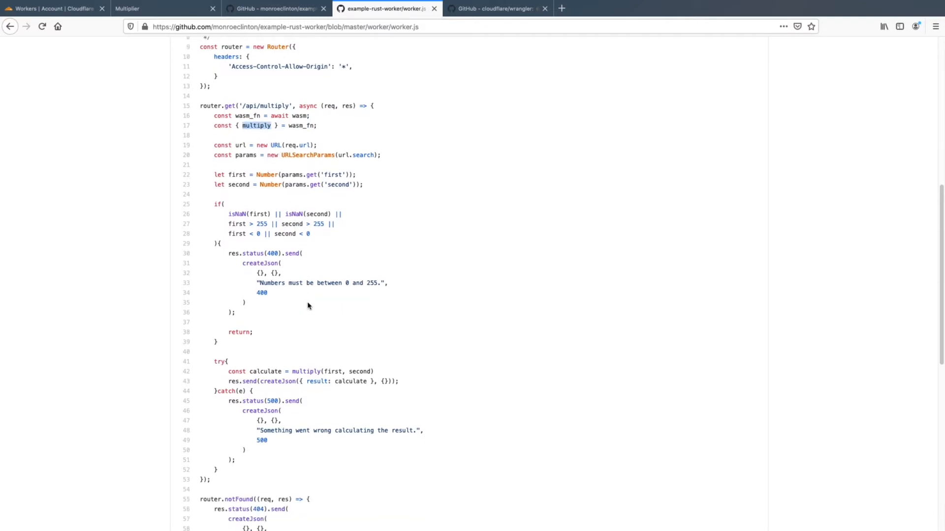
scroll(down, 3)
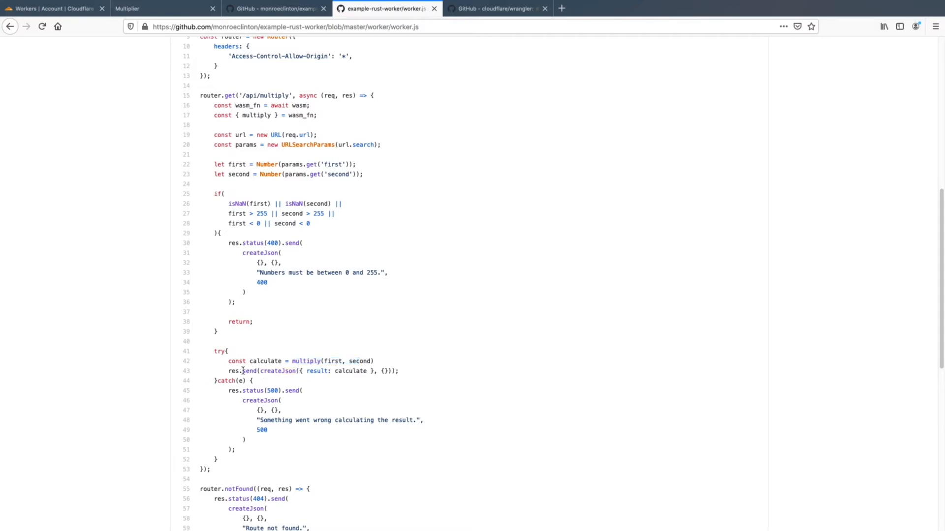
double_click(301, 371)
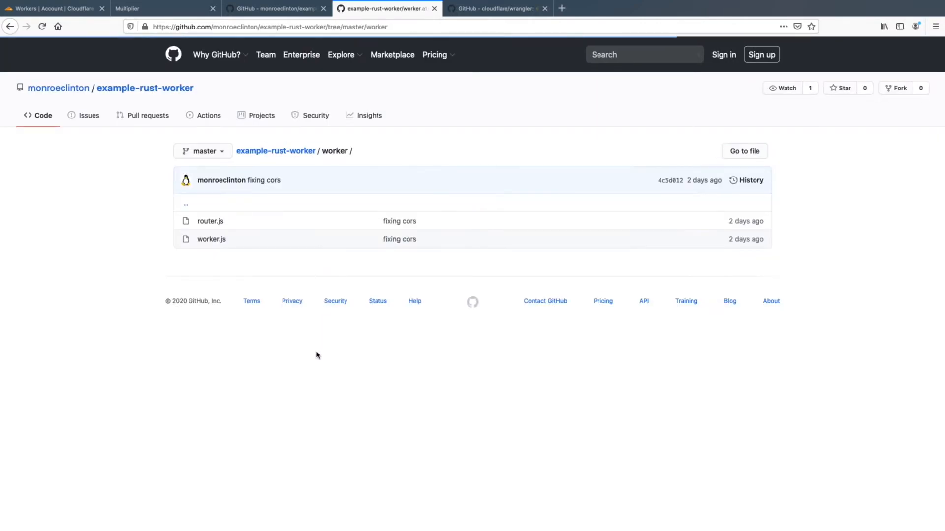
click(210, 220)
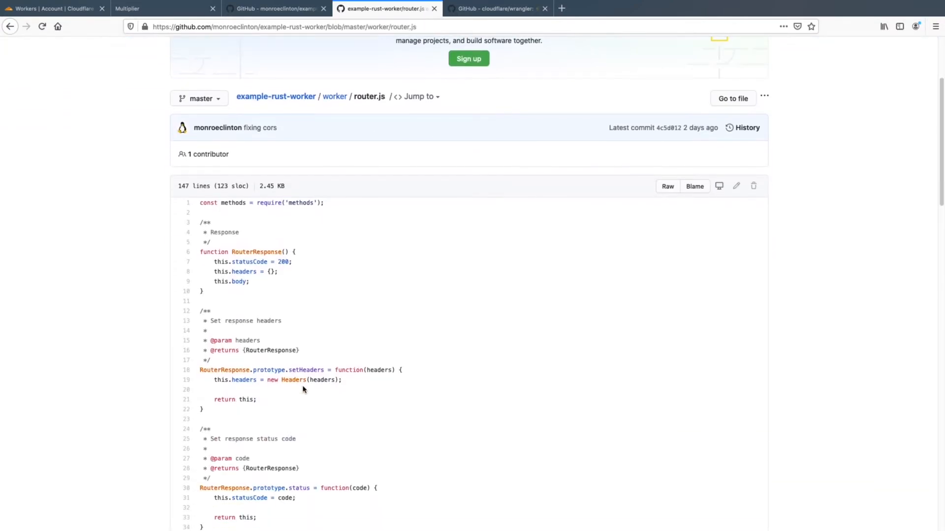
scroll(down, 3)
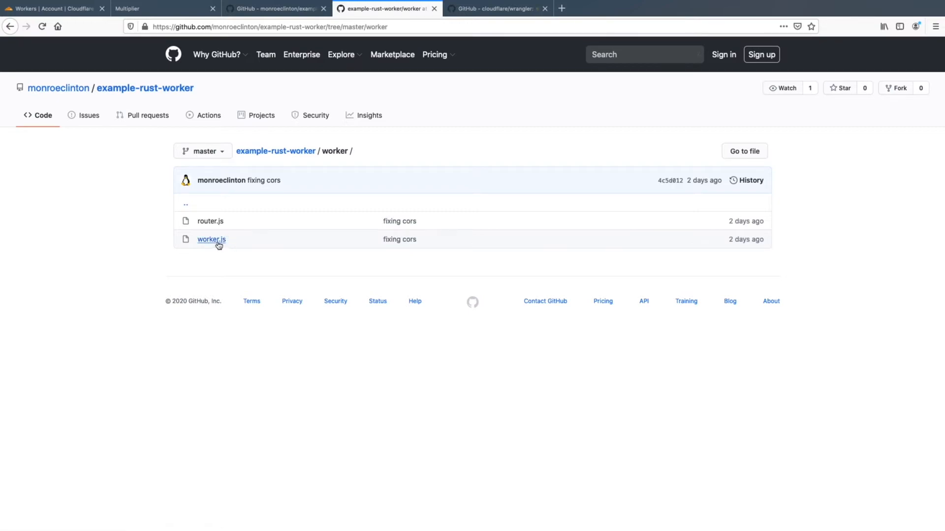
Reopen worker.js and read through it, highlighting res in the multiply route handler
click(211, 239)
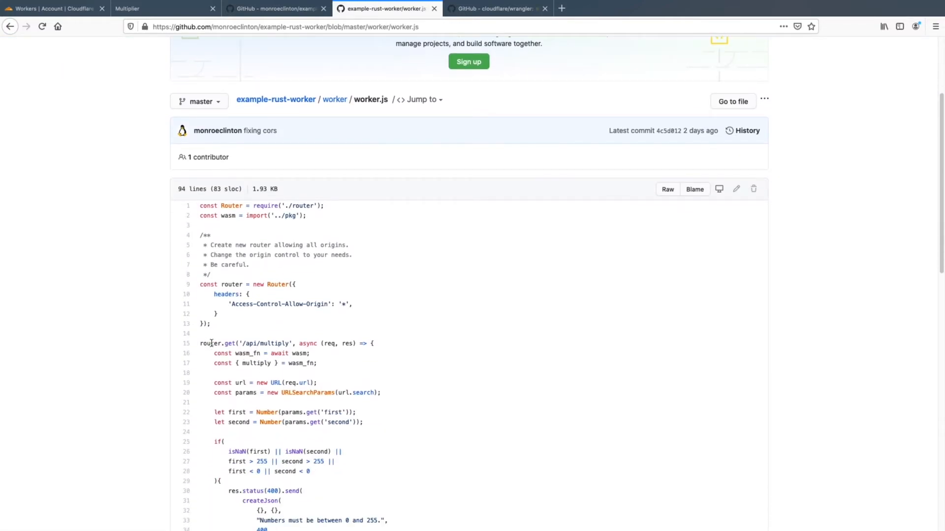
drag(202, 343, 284, 343)
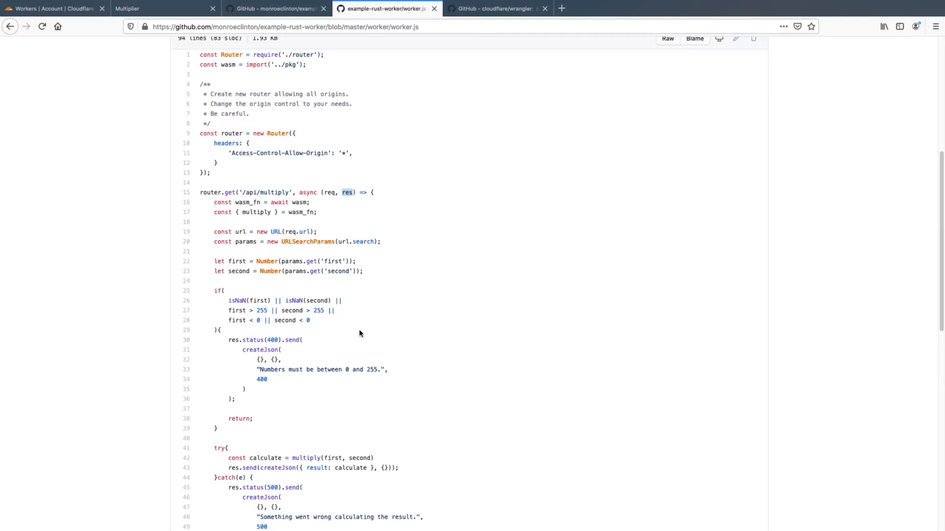
scroll(down, 3)
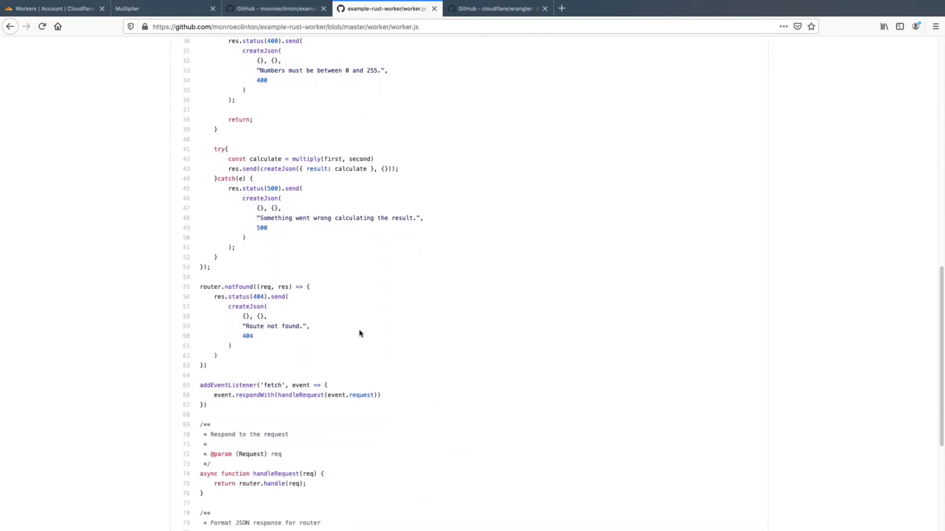
scroll(down, 3)
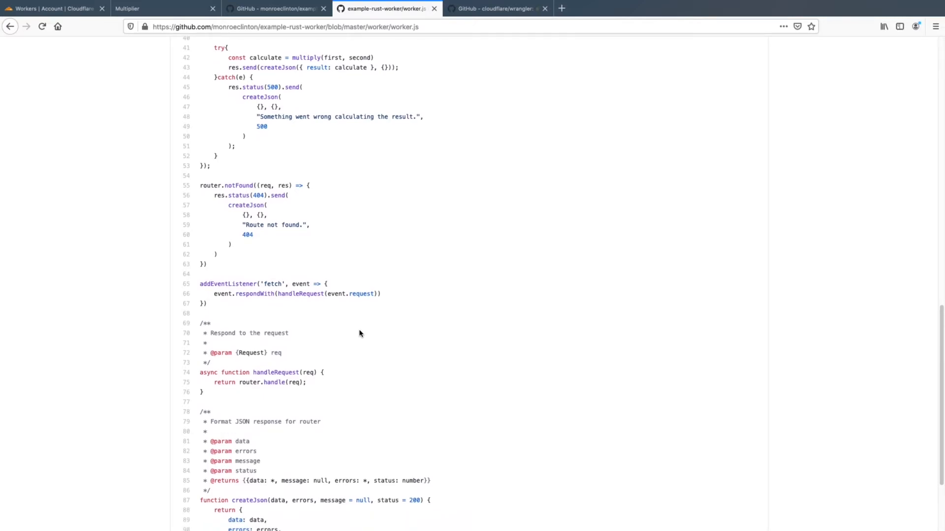
scroll(down, 3)
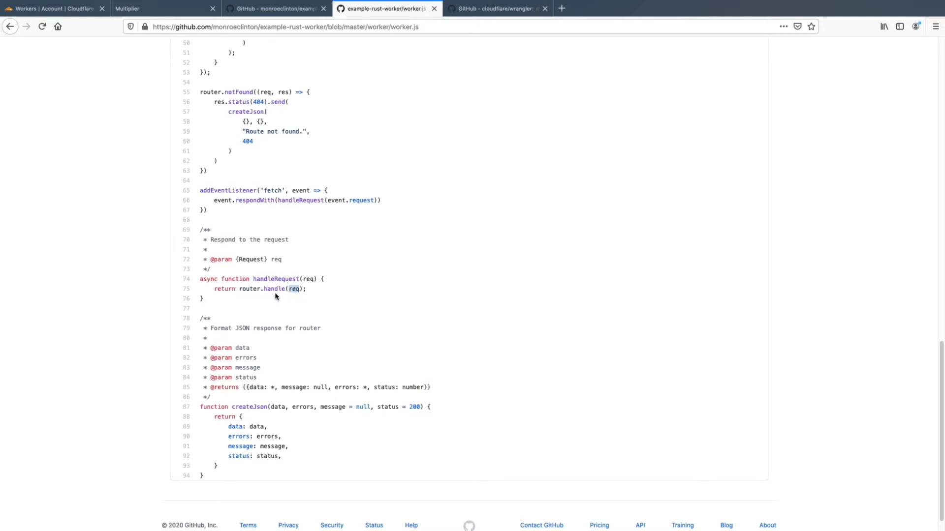
scroll(up, 3)
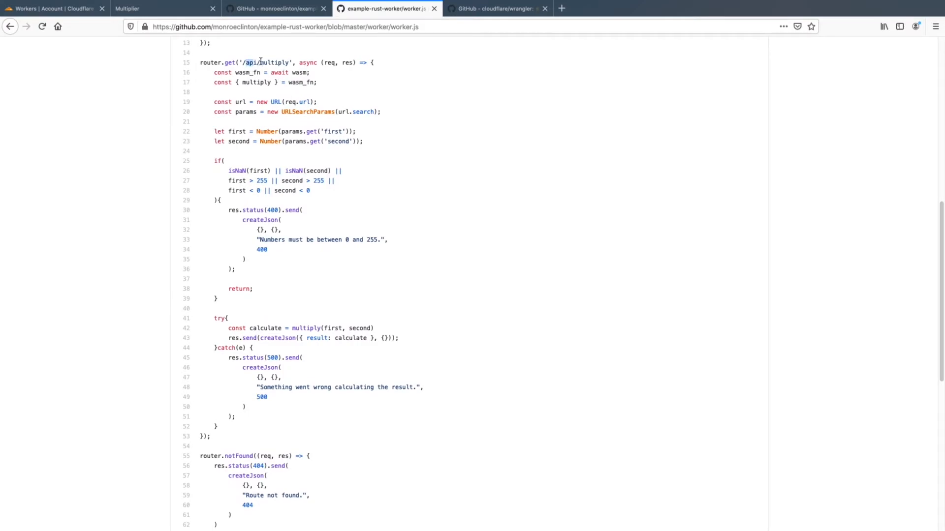
scroll(down, 3)
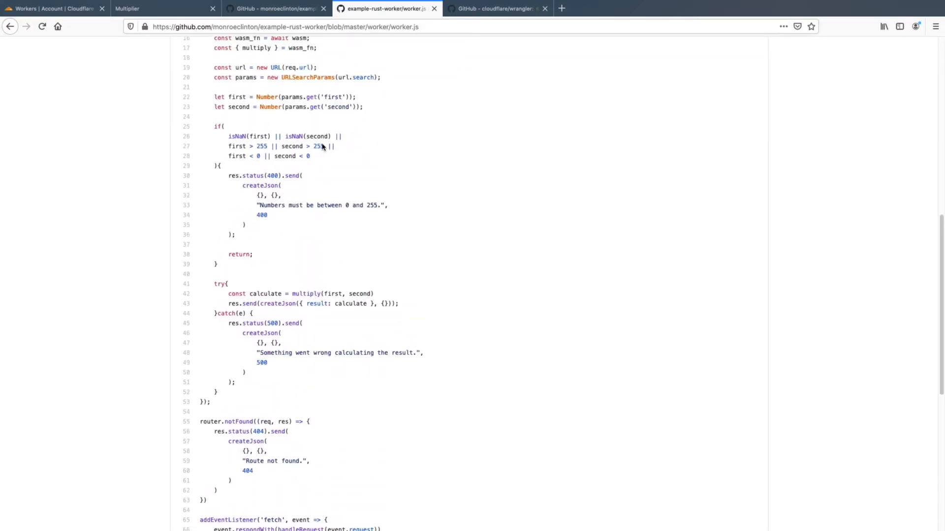
scroll(down, 3)
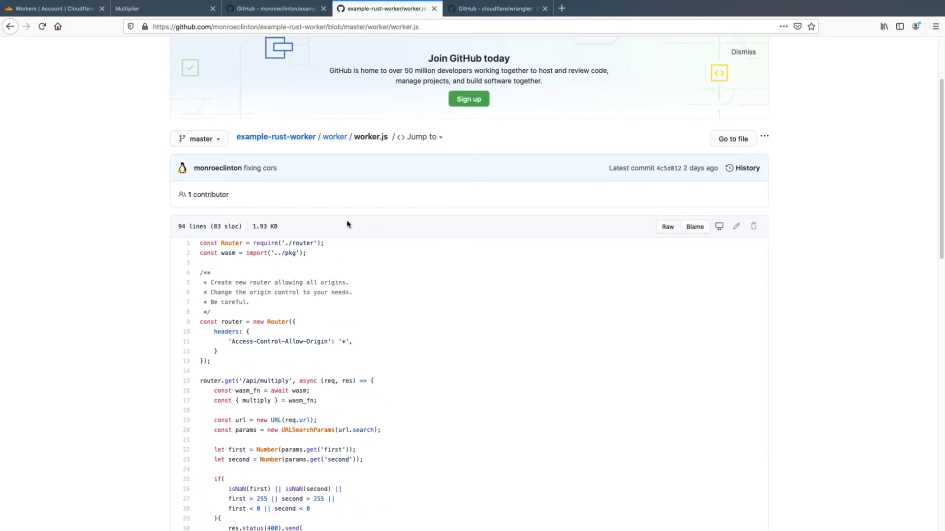
click(275, 9)
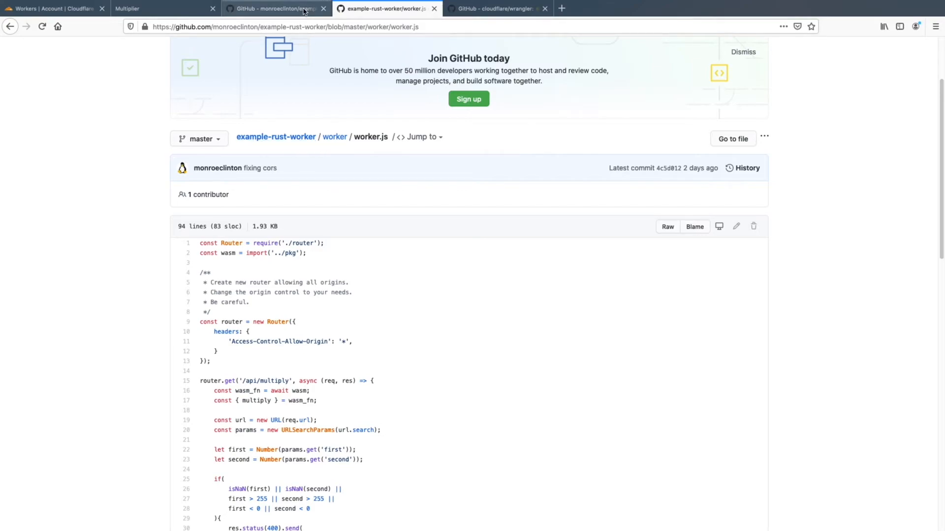
mouse_move(337, 85)
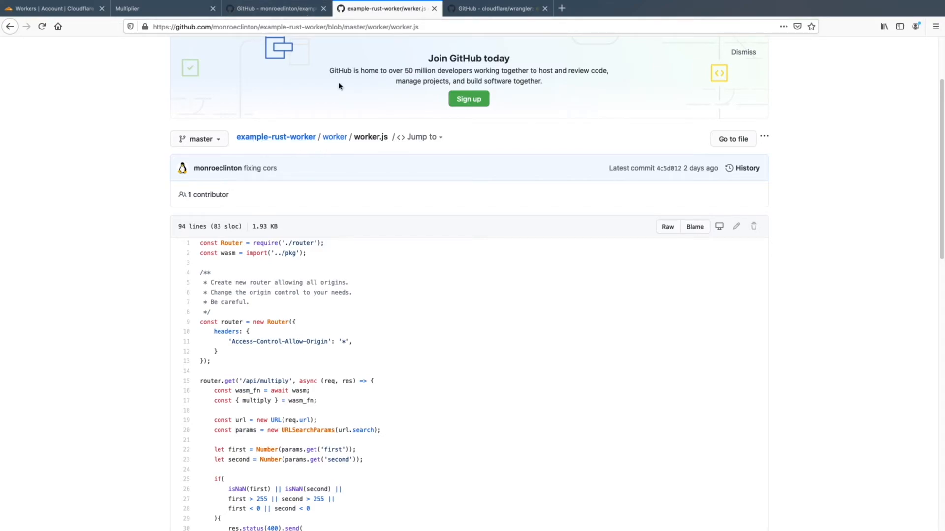
mouse_move(284, 132)
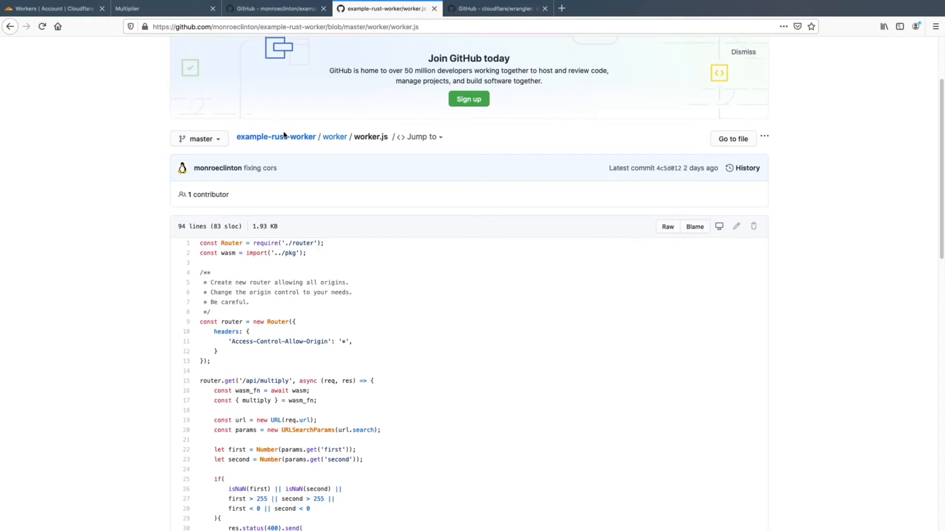
Return to the repo root, review the README install commands, and open webpack.config.js
click(275, 137)
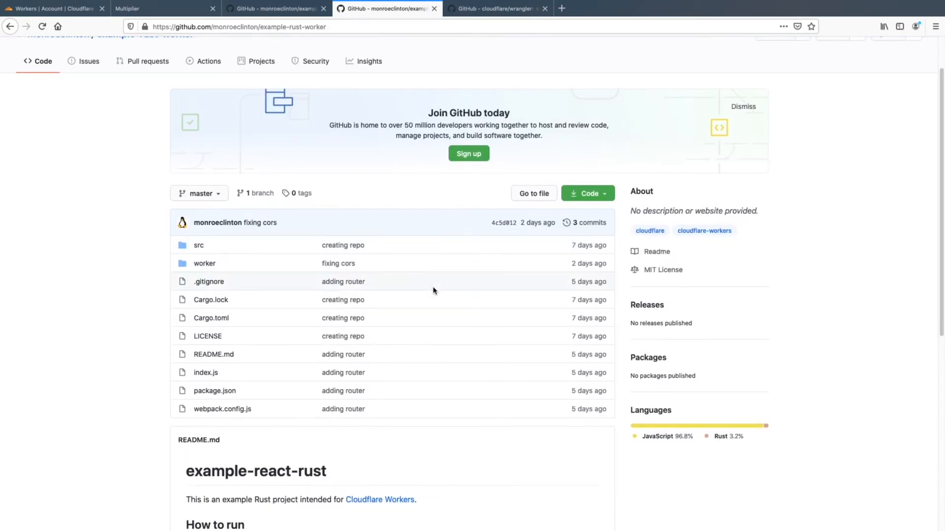
scroll(down, 3)
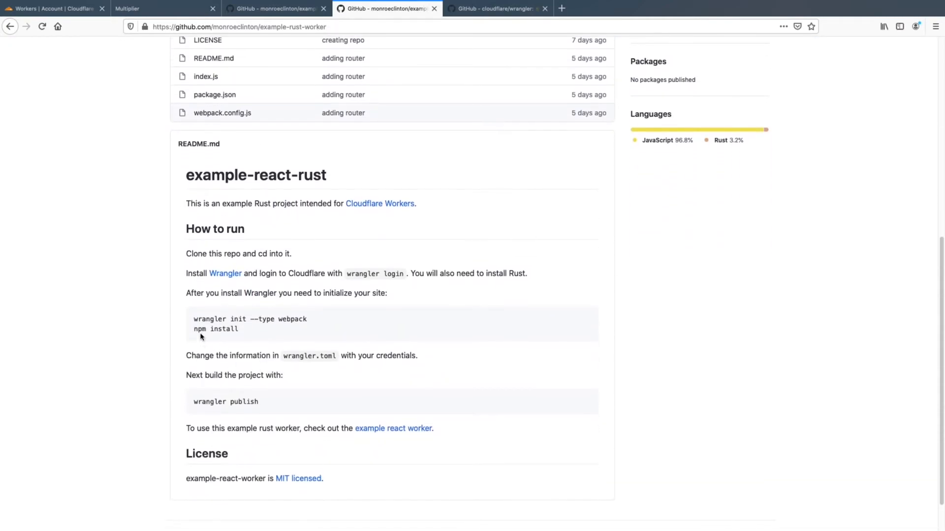
double_click(201, 329)
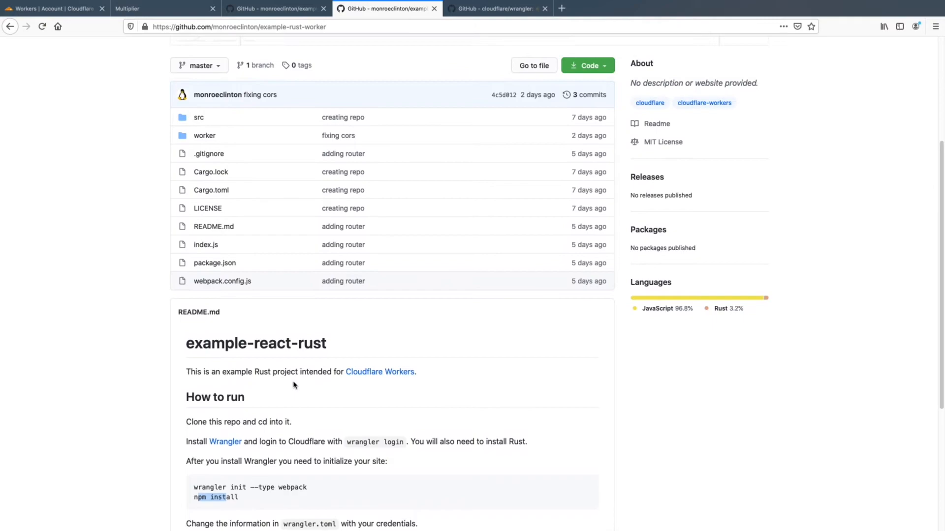
scroll(down, 3)
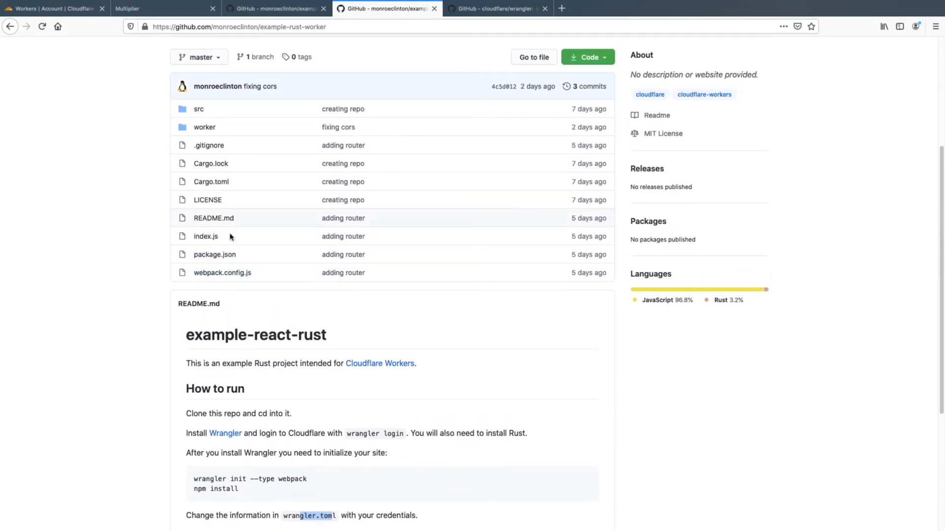
click(222, 272)
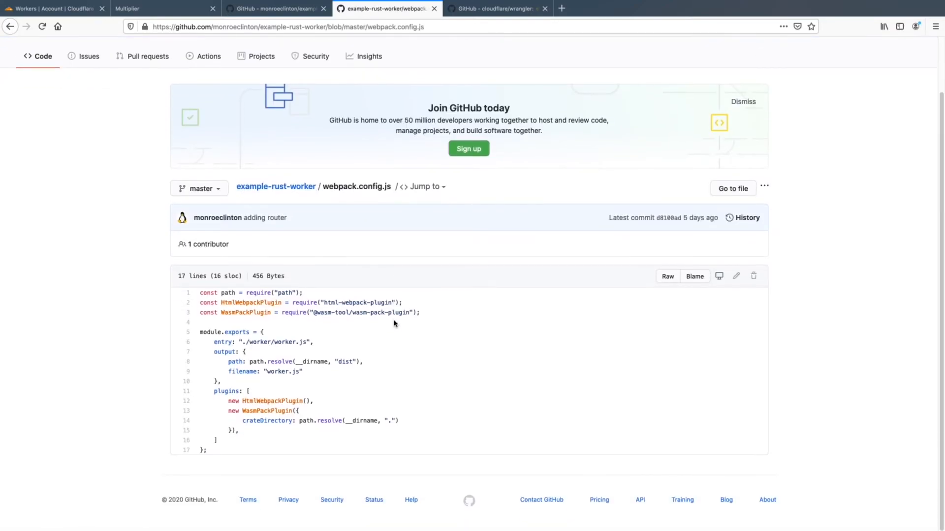
mouse_move(255, 410)
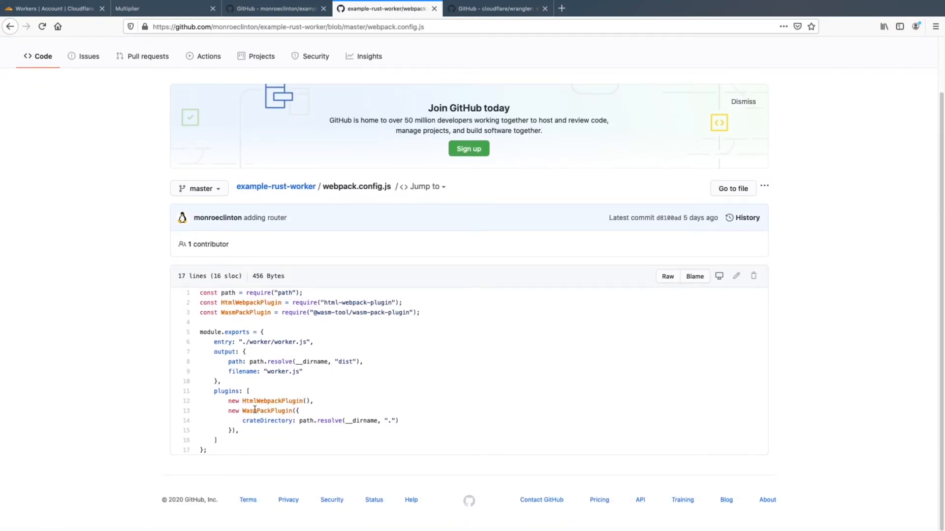
Highlight the WasmPackPlugin line in webpack.config.js and return to the example-rust-worker root
triple_click(309, 312)
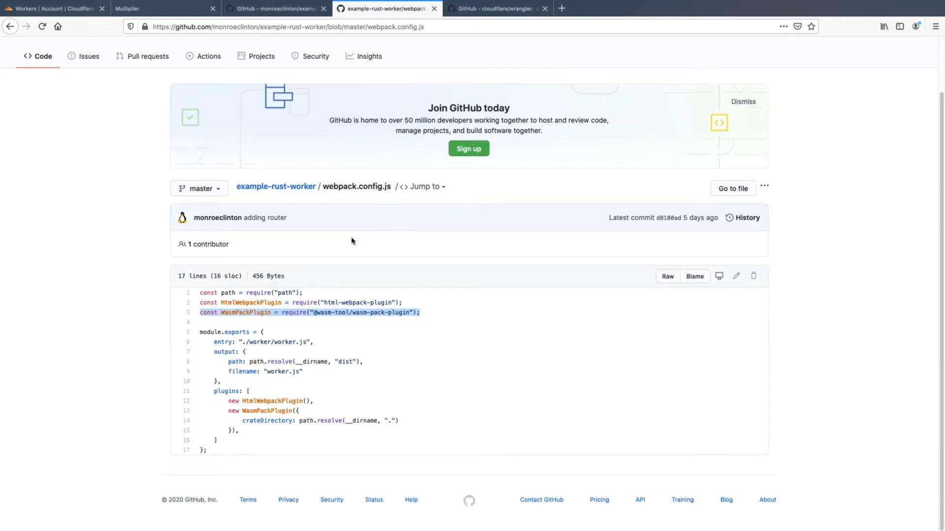
mouse_move(364, 410)
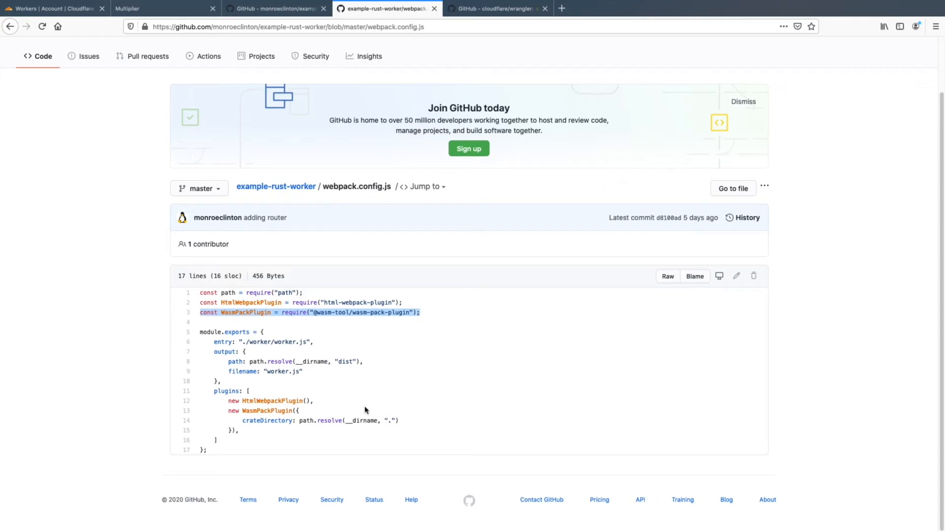
mouse_move(309, 324)
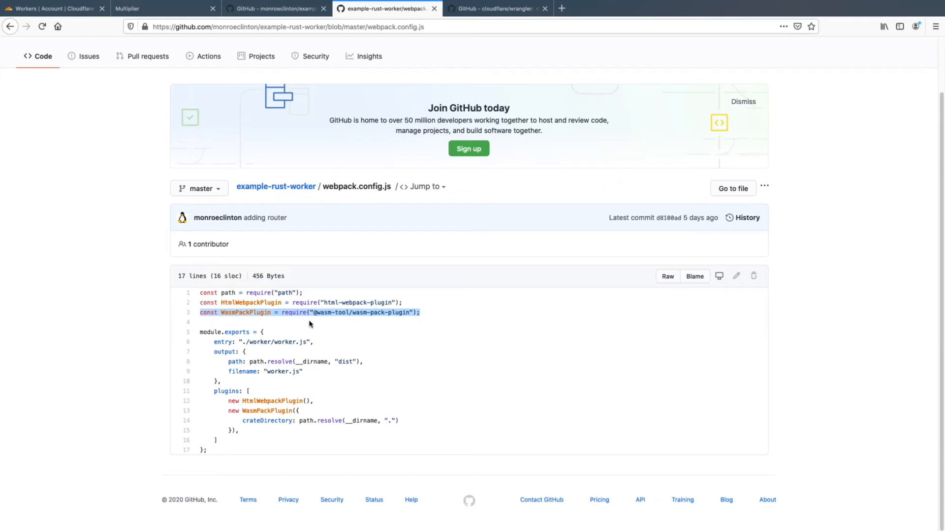
click(276, 186)
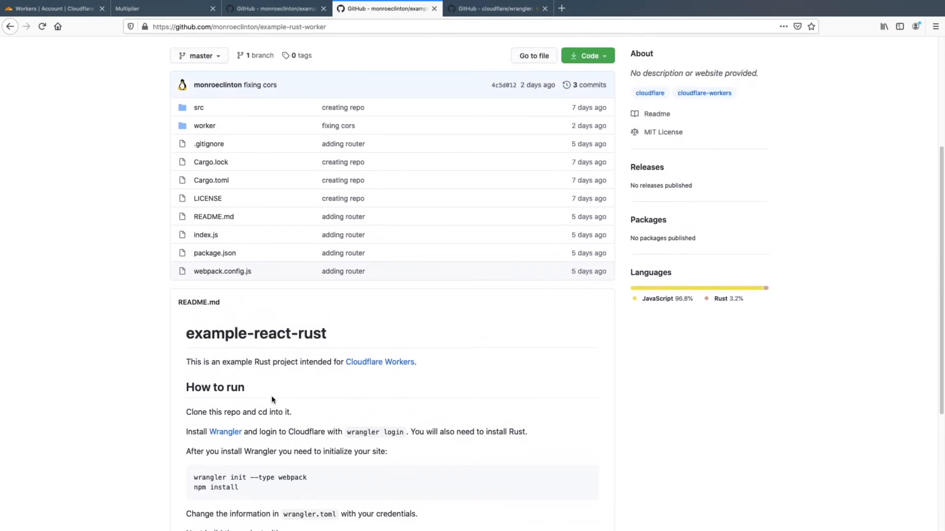
mouse_move(278, 283)
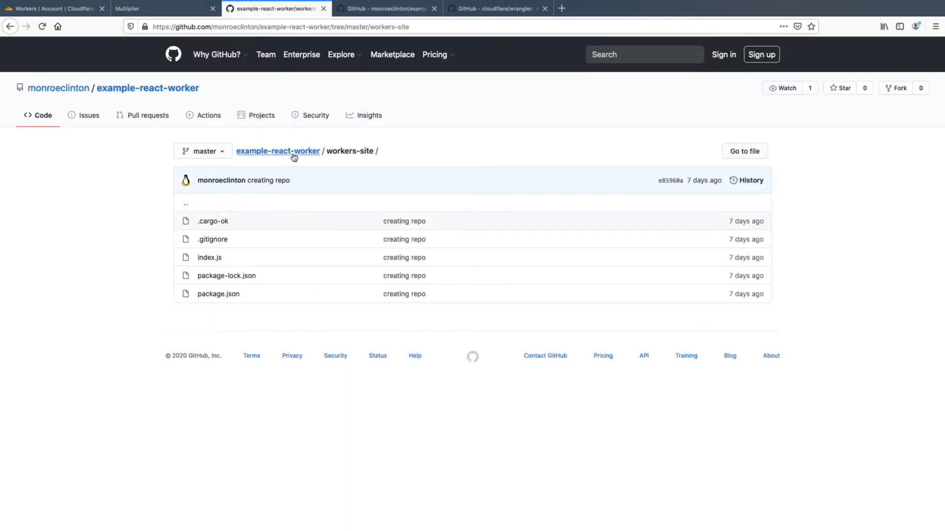
From the example-react-worker root, open the workers-site folder and its index.js using kv-asset-handler
click(278, 150)
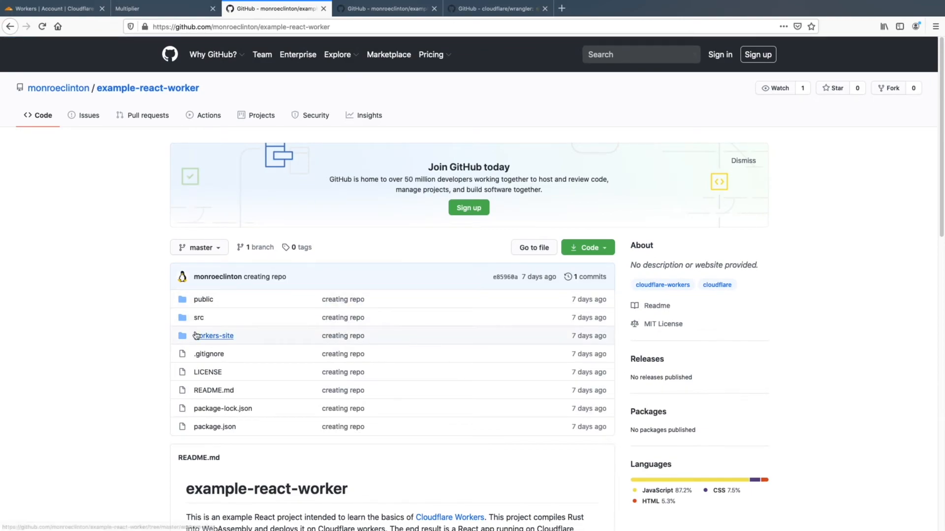
scroll(down, 3)
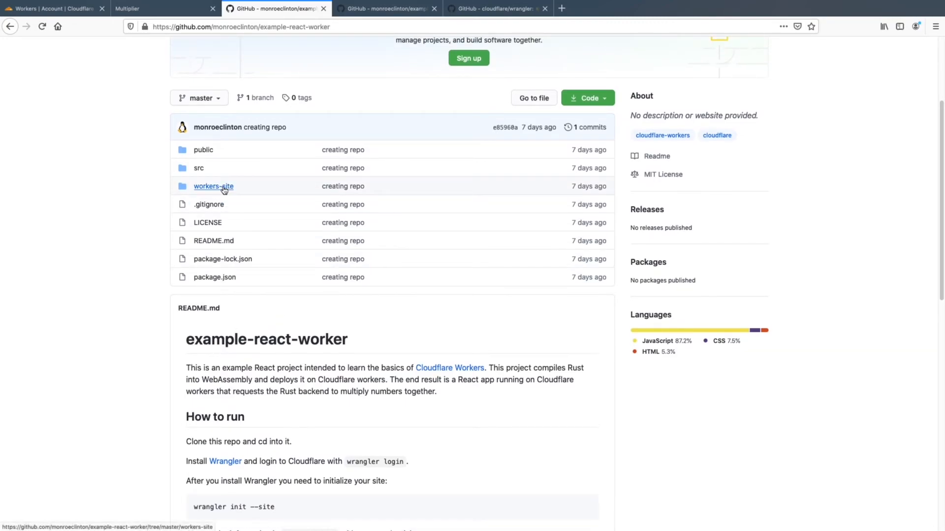
click(214, 186)
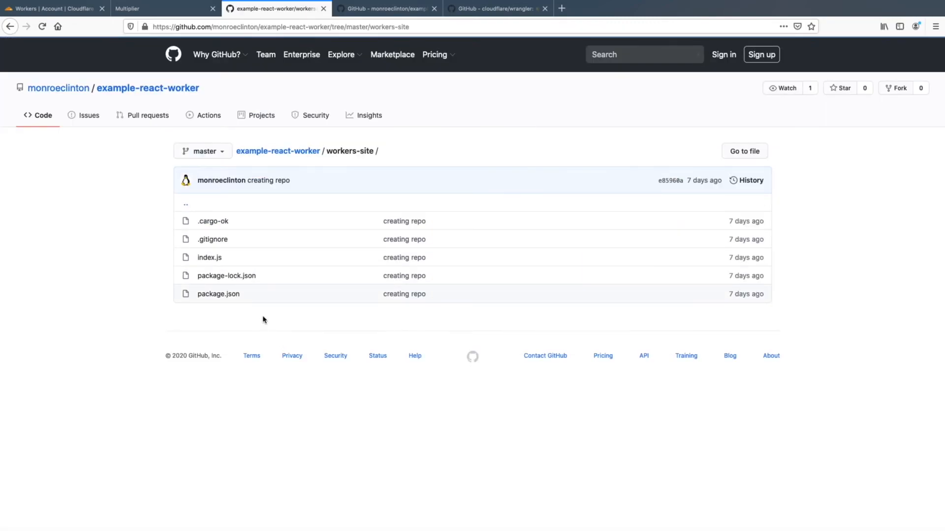
click(208, 257)
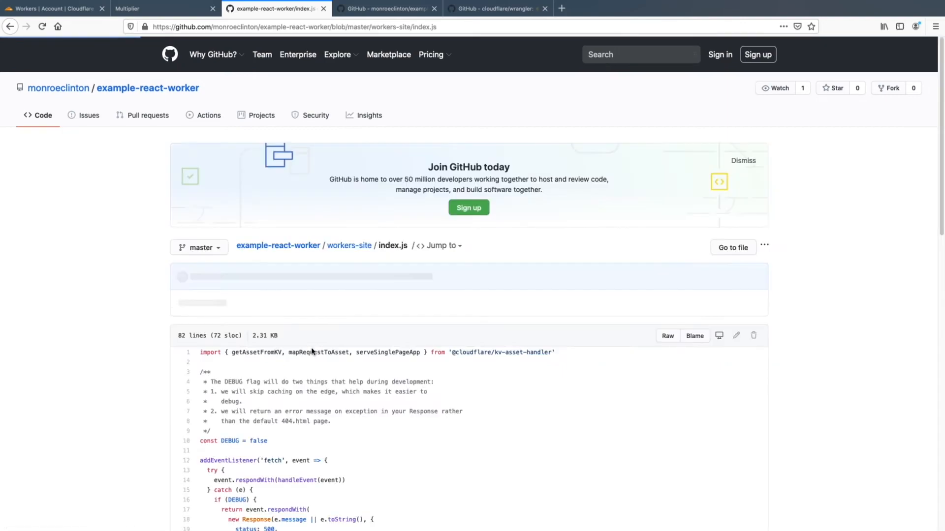
Read down workers-site index.js and highlight the mapRequestToAsset option in handleEvent
scroll(down, 3)
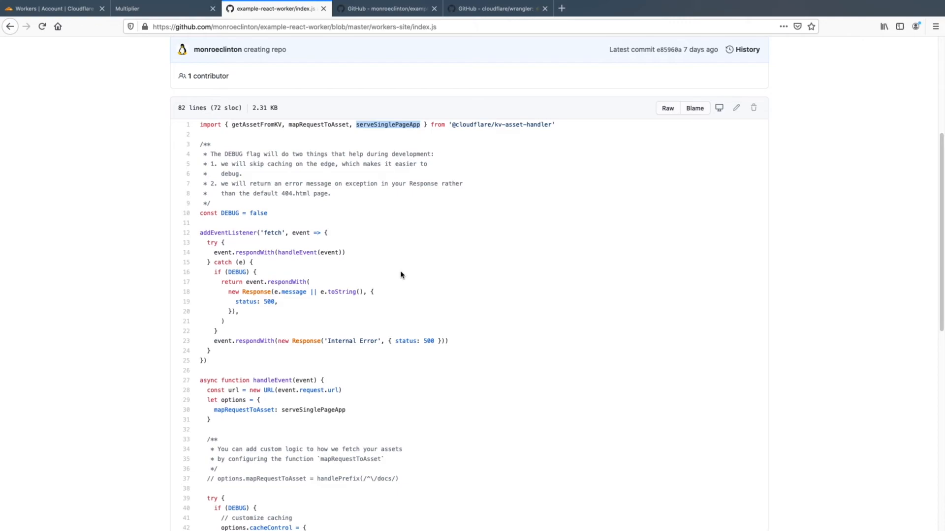
scroll(down, 3)
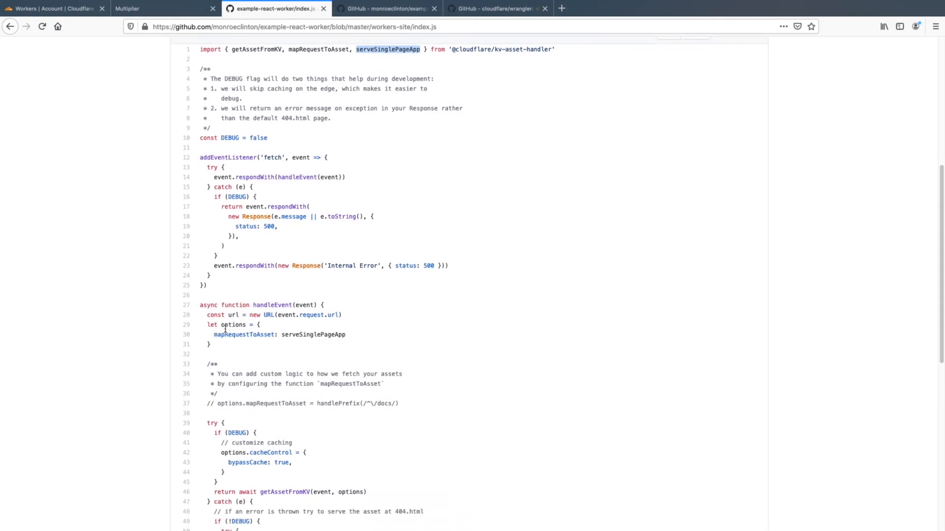
double_click(244, 334)
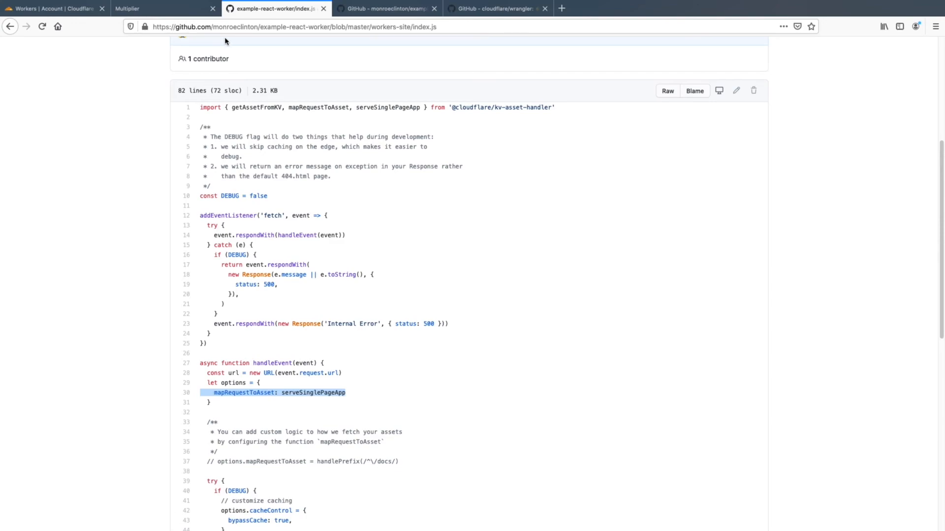
mouse_move(200, 412)
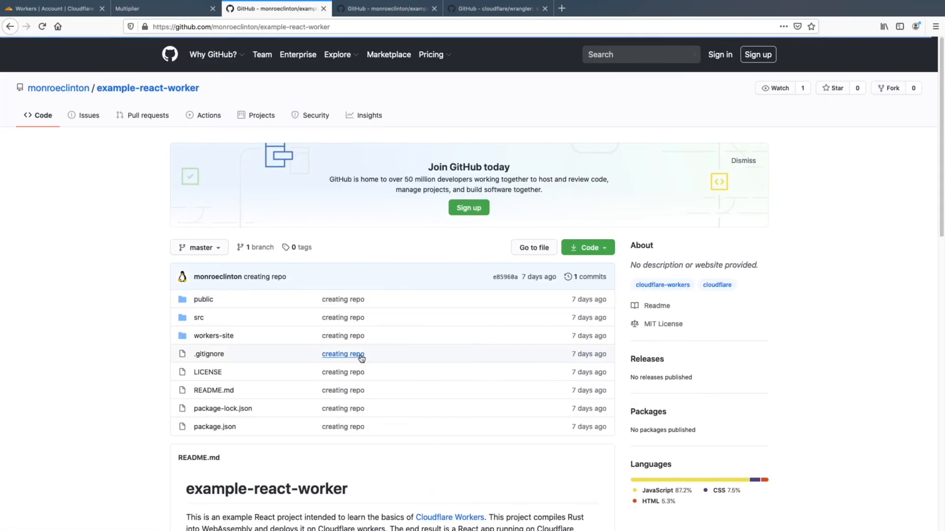
Read the README's how-to-run steps and highlight the wrangler publish command
scroll(down, 3)
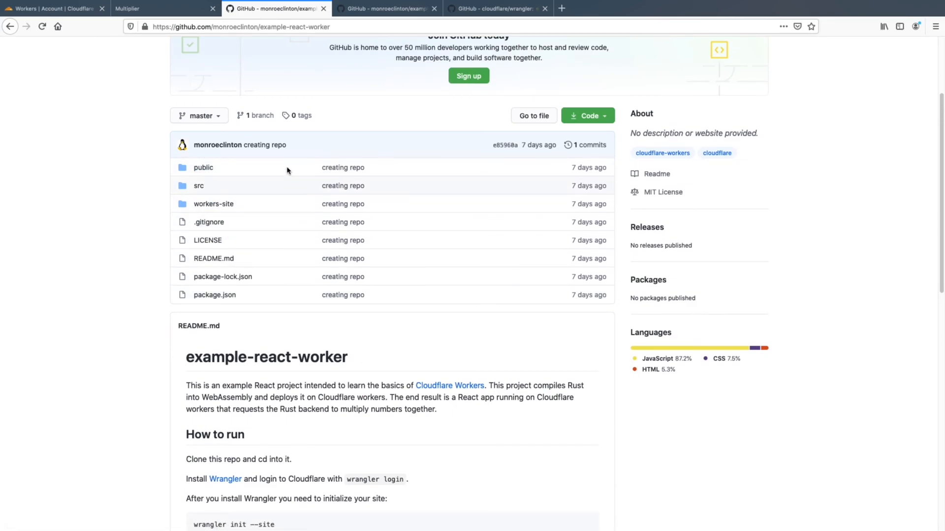
scroll(down, 3)
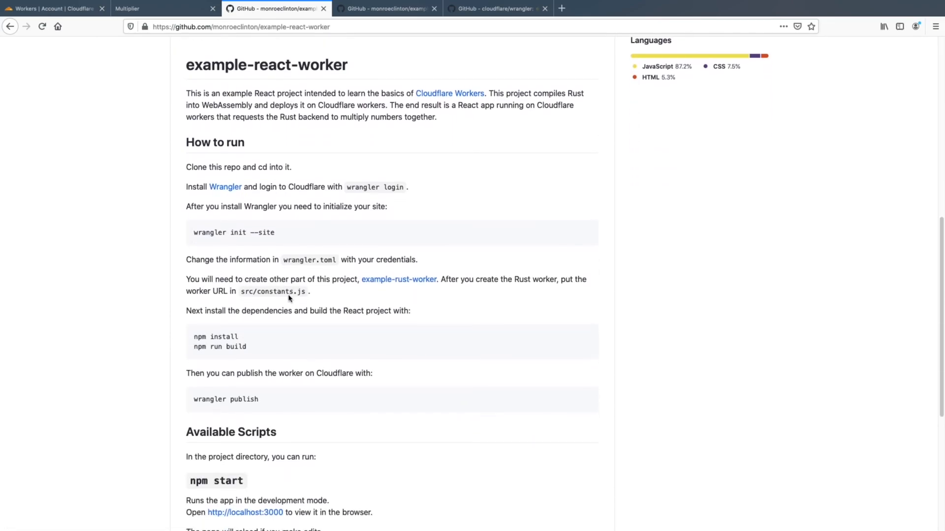
mouse_move(277, 351)
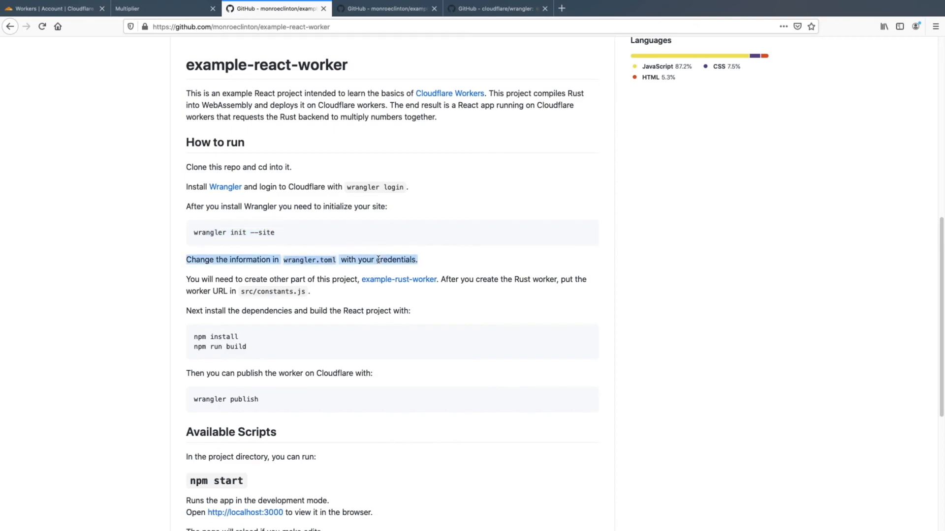
mouse_move(332, 310)
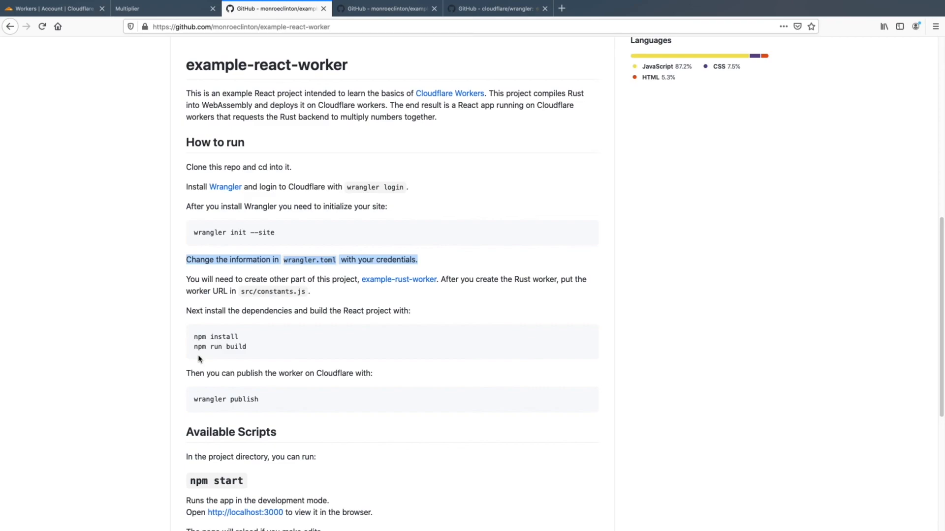
scroll(down, 3)
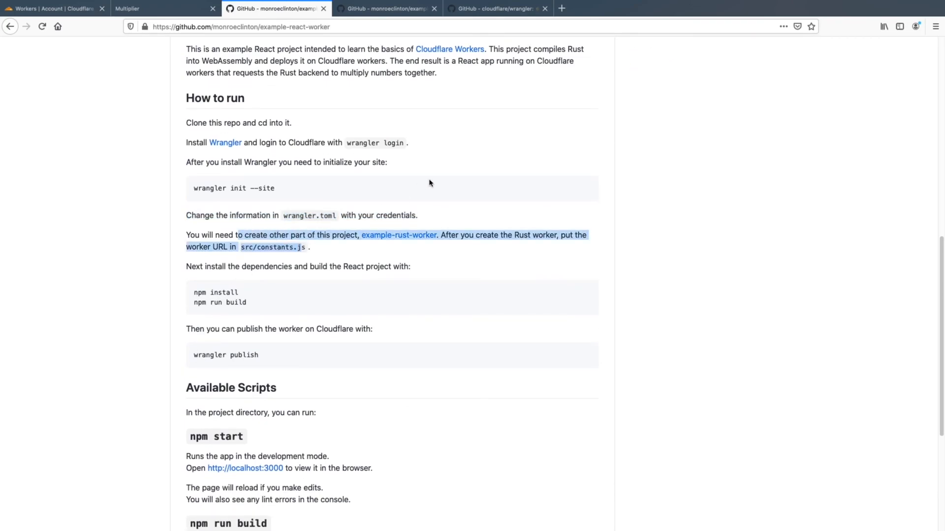
mouse_move(399, 235)
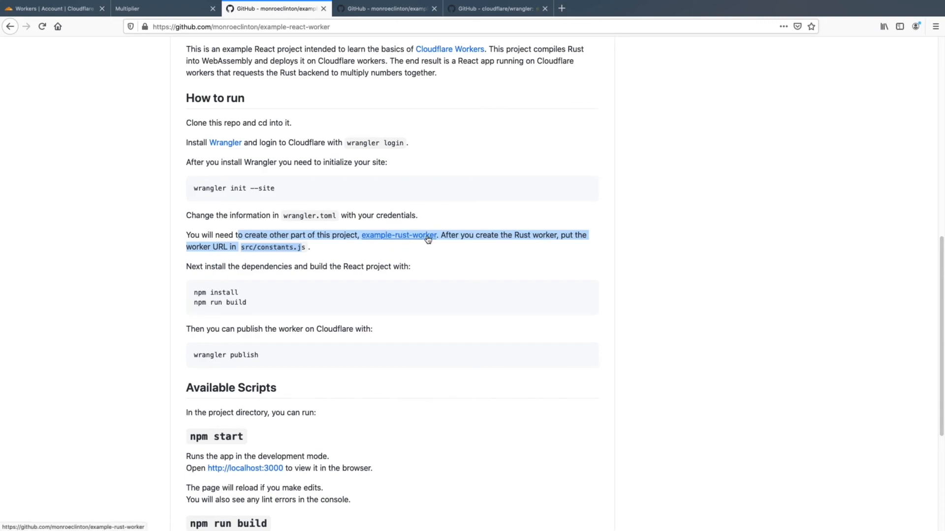
mouse_move(463, 220)
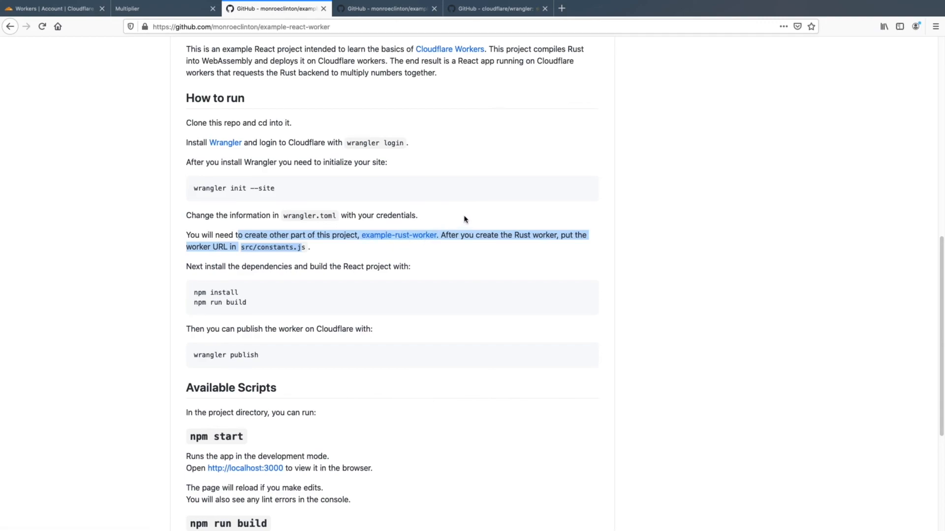
click(284, 247)
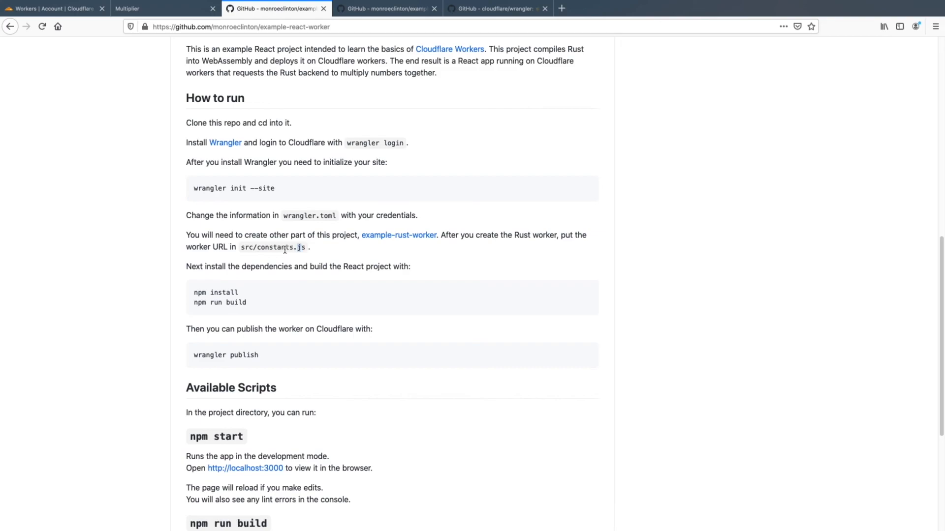
double_click(272, 247)
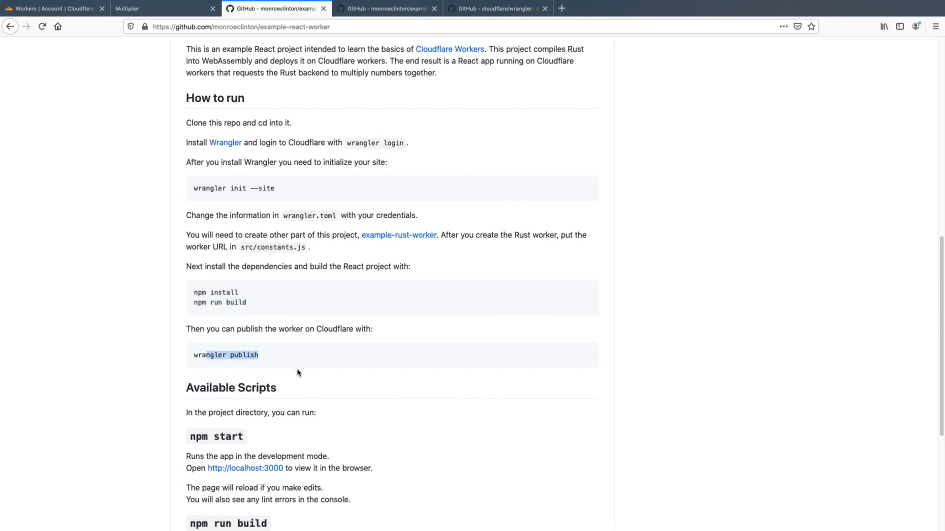
scroll(down, 3)
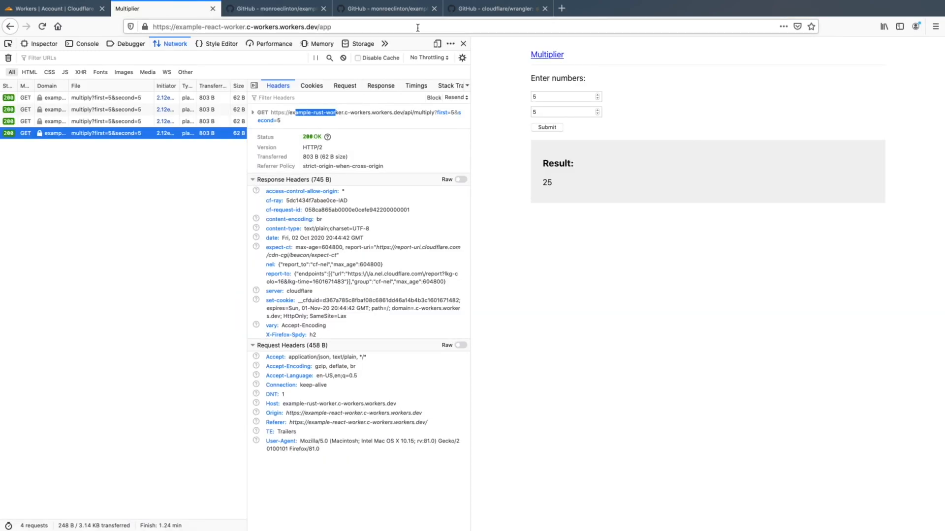
Start a new empty browser tab with the address bar ready for a URL
click(118, 7)
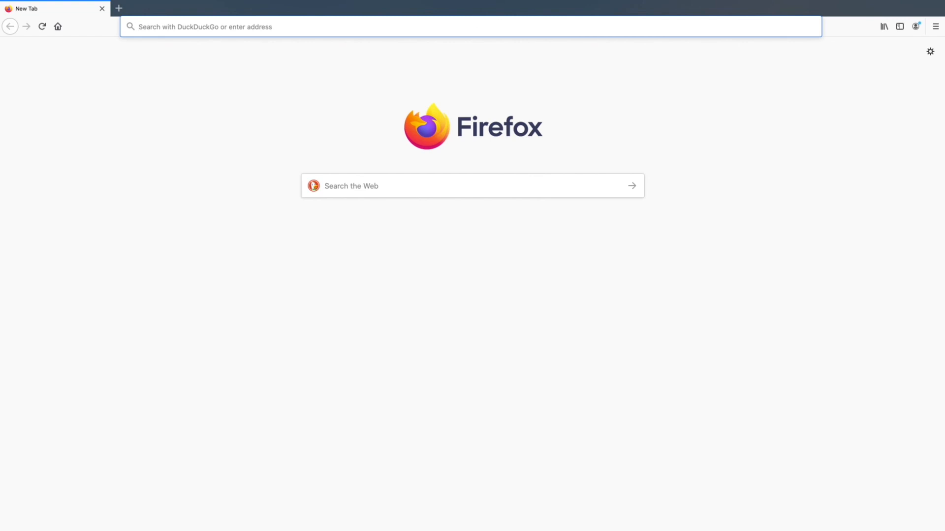
click(138, 26)
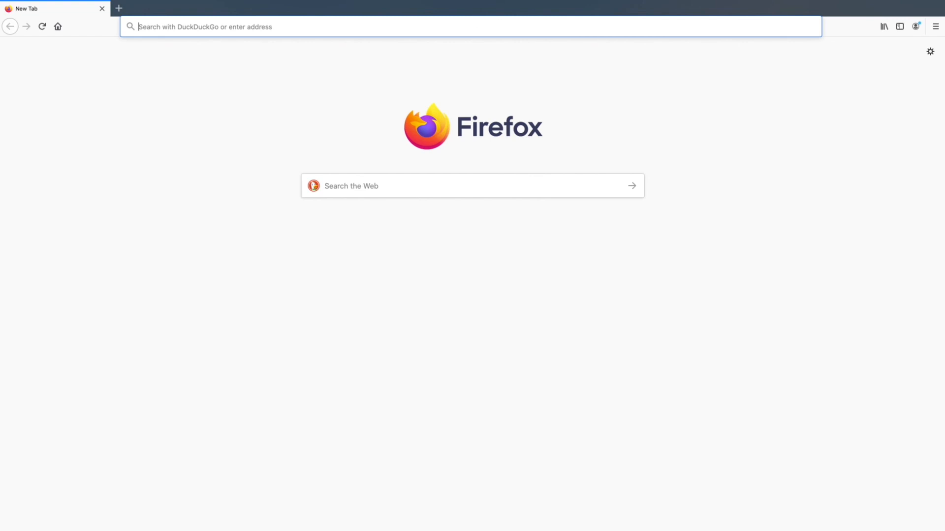